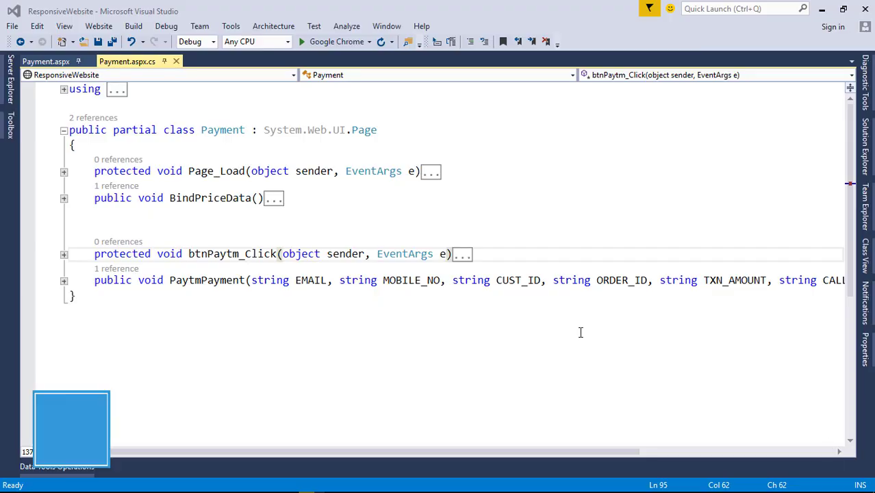
mouse_move(356, 280)
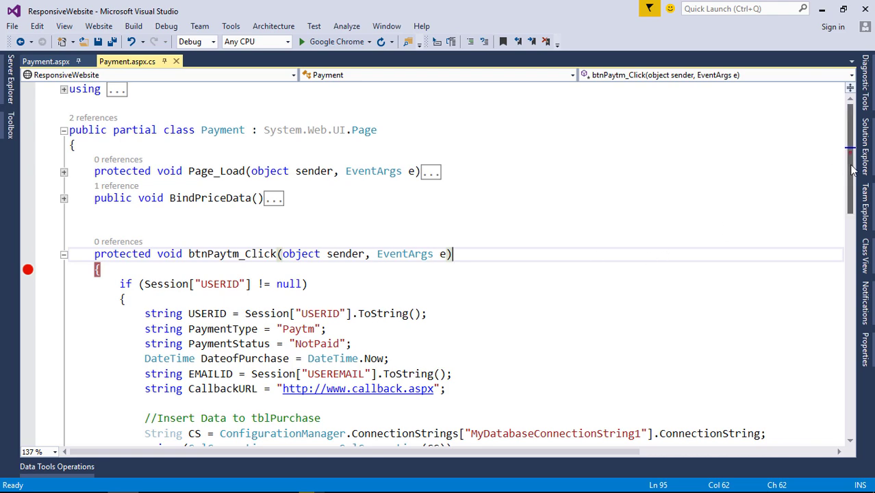
Delete the DateofPurchase declaration and use getdate() for the purchase date in the tblPurchase insert
scroll(down, 3)
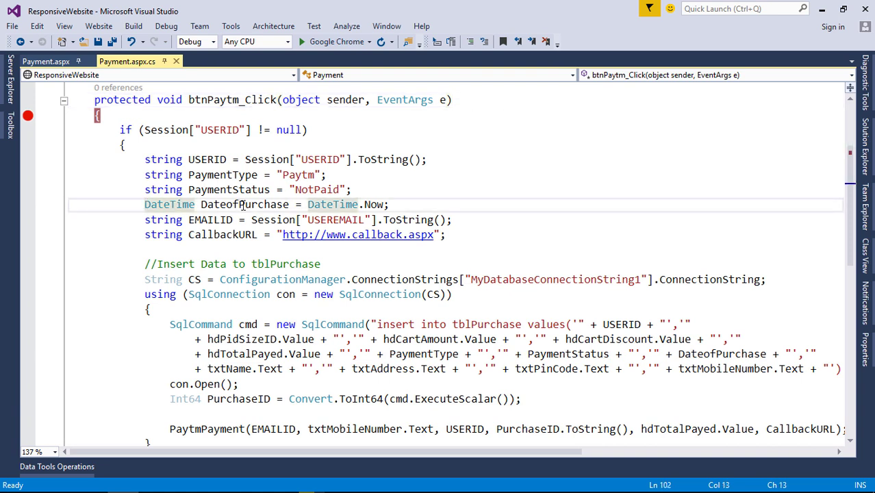
triple_click(244, 204)
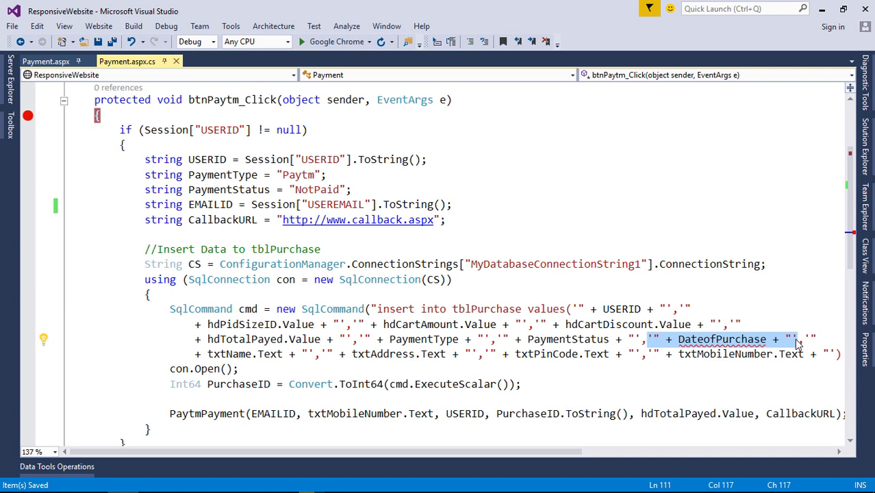
text(getdat)
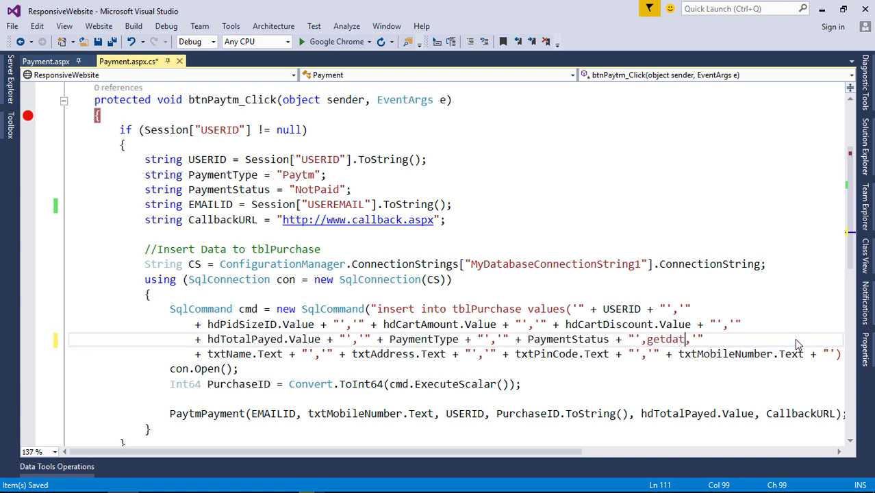
text(e())
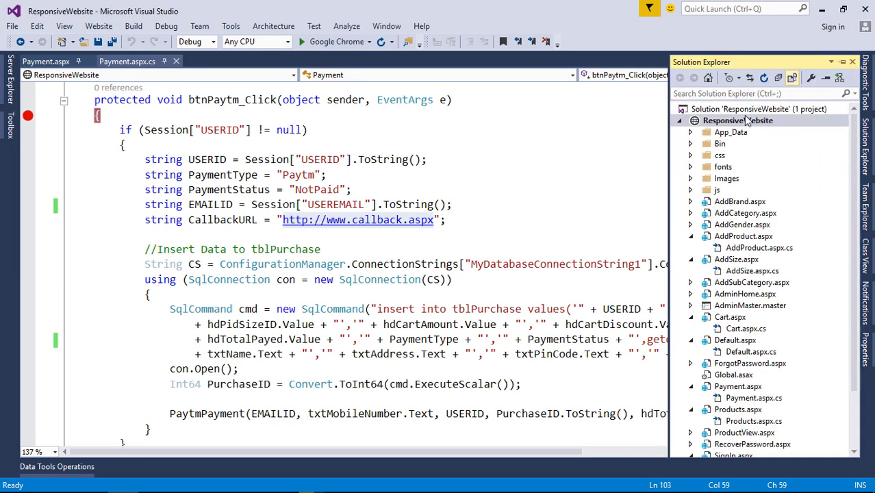
Add a web form named Callback to the ResponsiveWebsite project from Solution Explorer
right_click(737, 120)
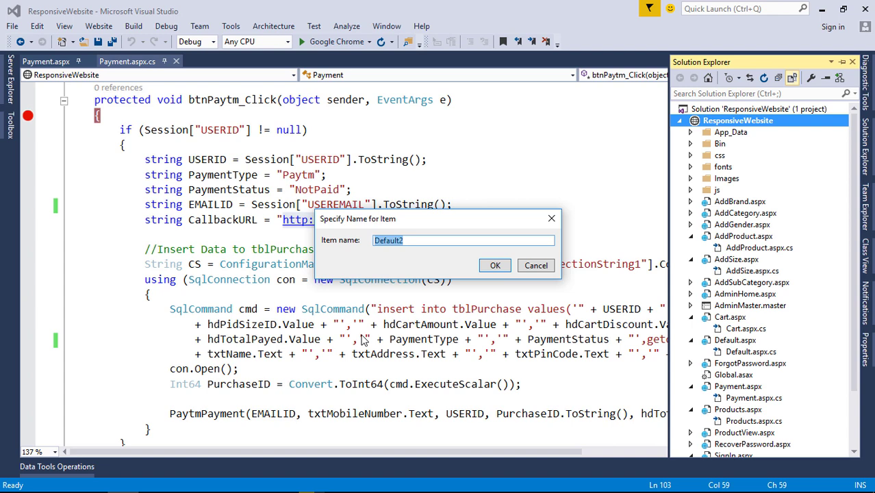
text(Callba)
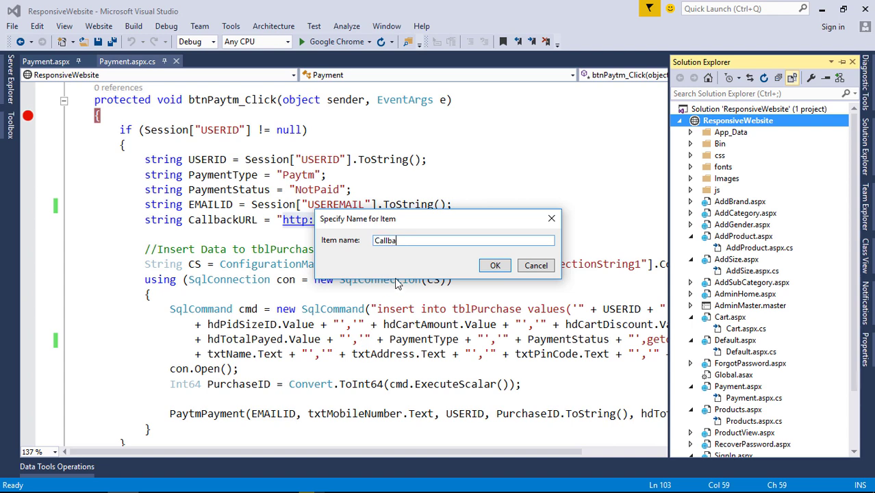
text(ck)
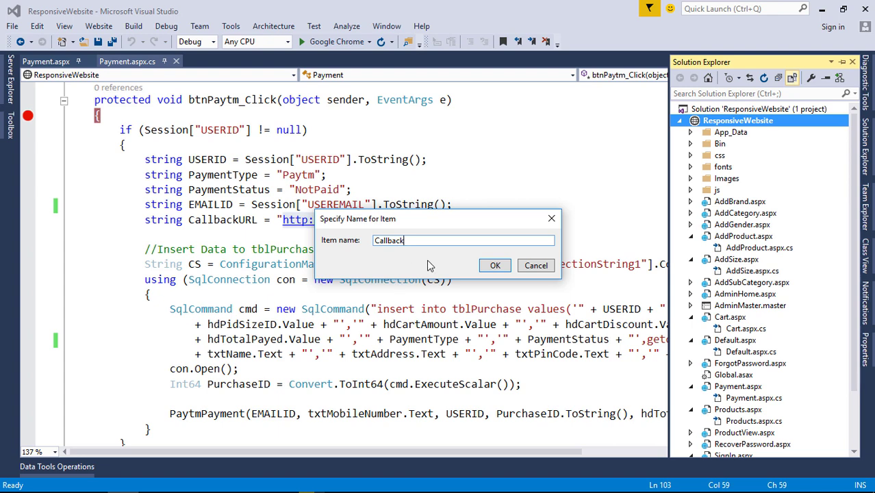
mouse_move(468, 274)
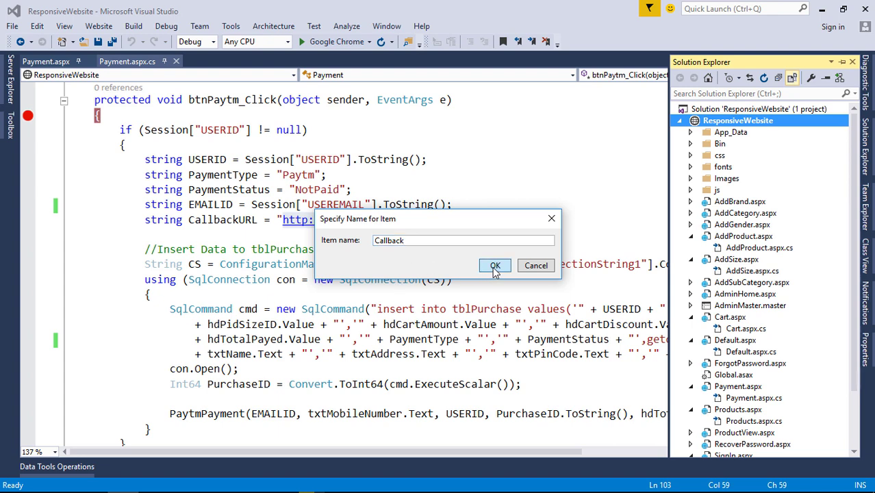
click(494, 266)
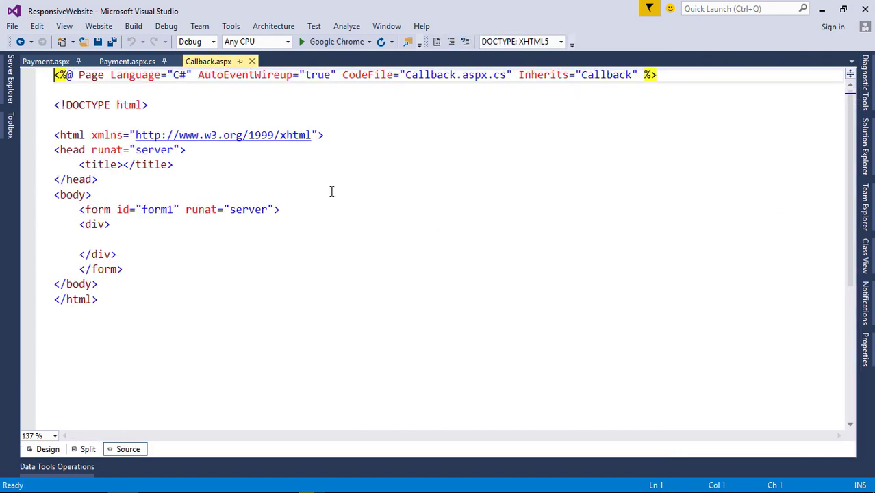
mouse_move(277, 144)
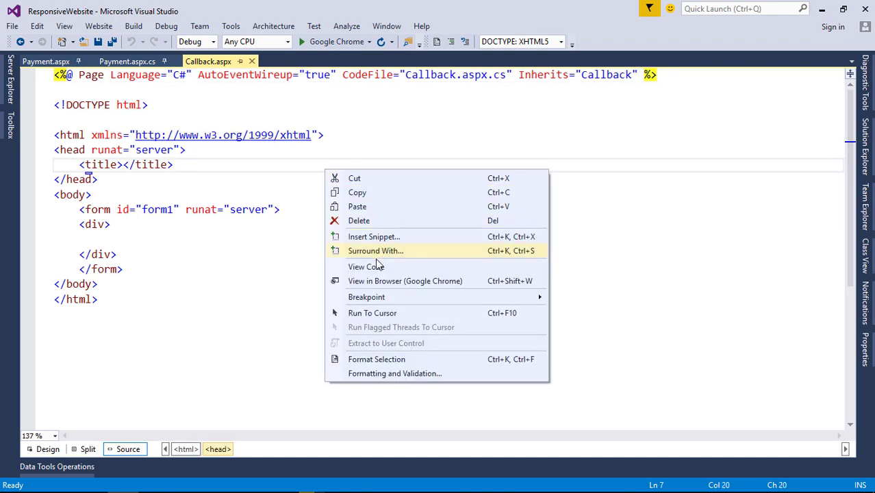
click(367, 266)
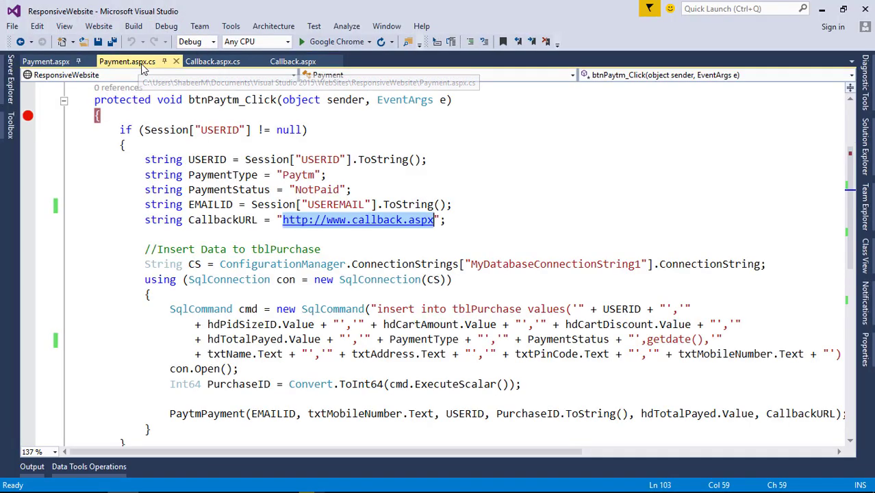
click(362, 219)
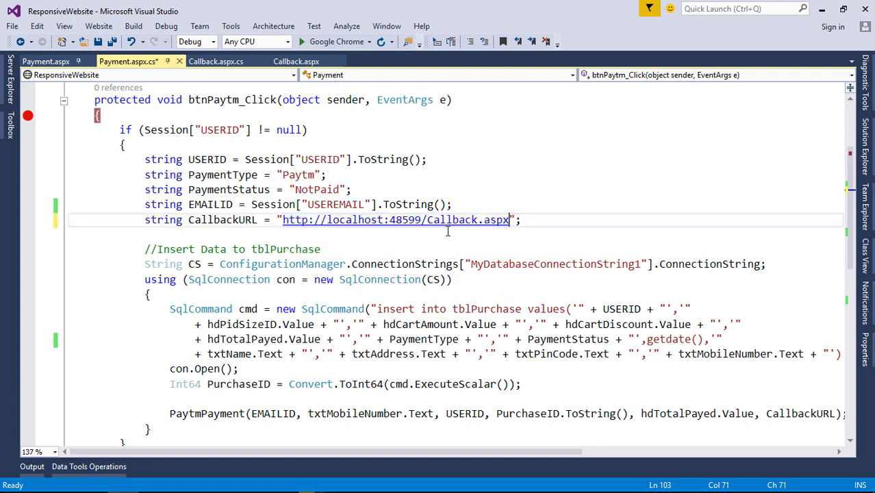
key(ctrl+s)
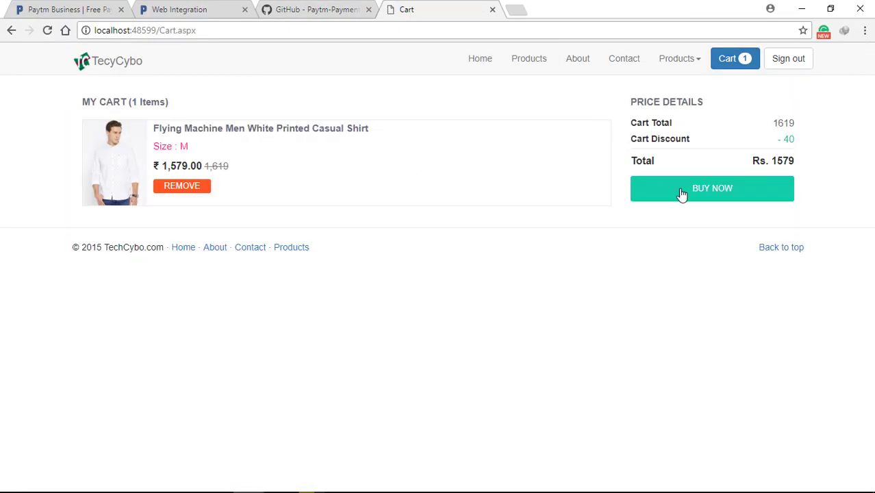
click(713, 189)
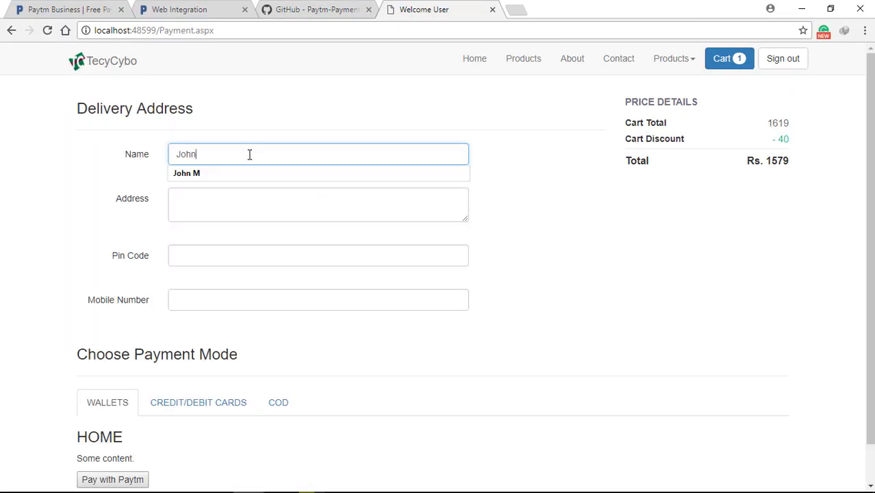
text(xxxxxxxxxxx yyyyyyyyyyyyy zzzzzzzzzzzzzzz)
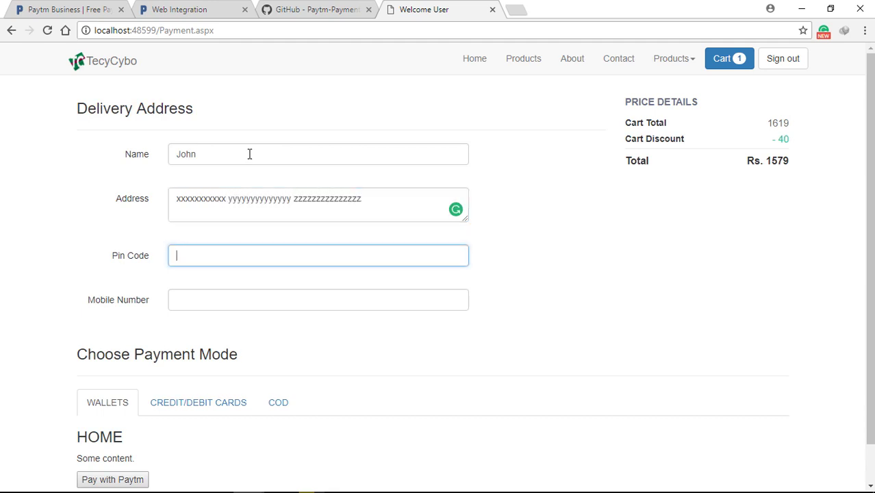
text(12345)
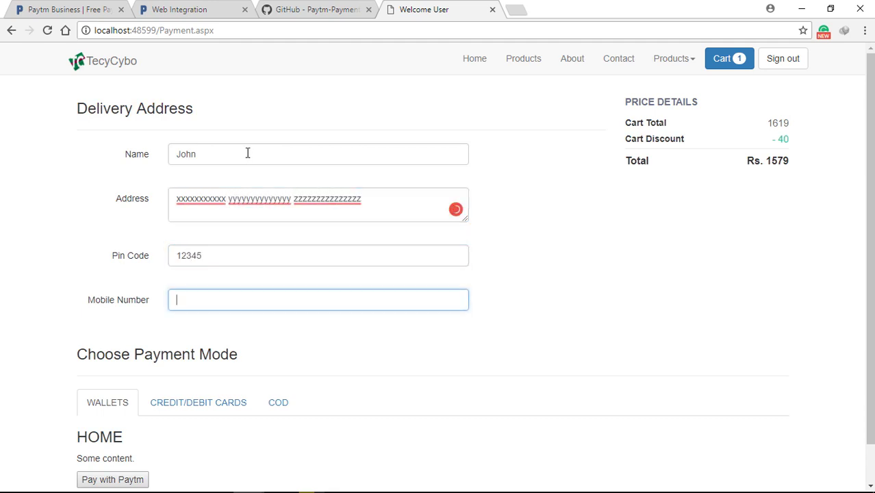
text(9874561230)
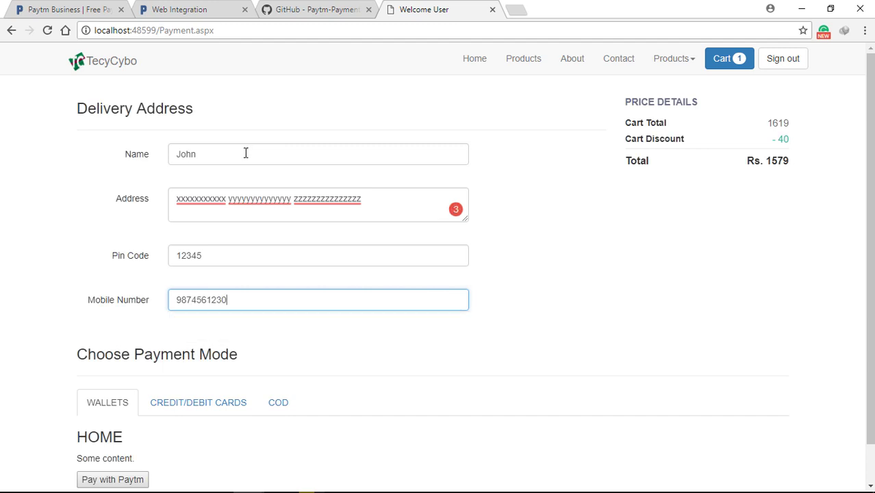
Pay the ₹1,579 order with Paytm from the wallet balance on the test page
click(112, 479)
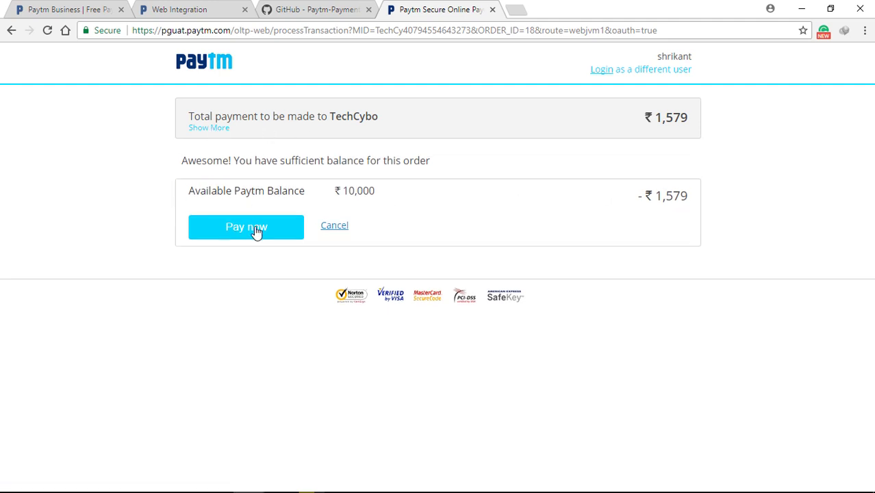
click(246, 227)
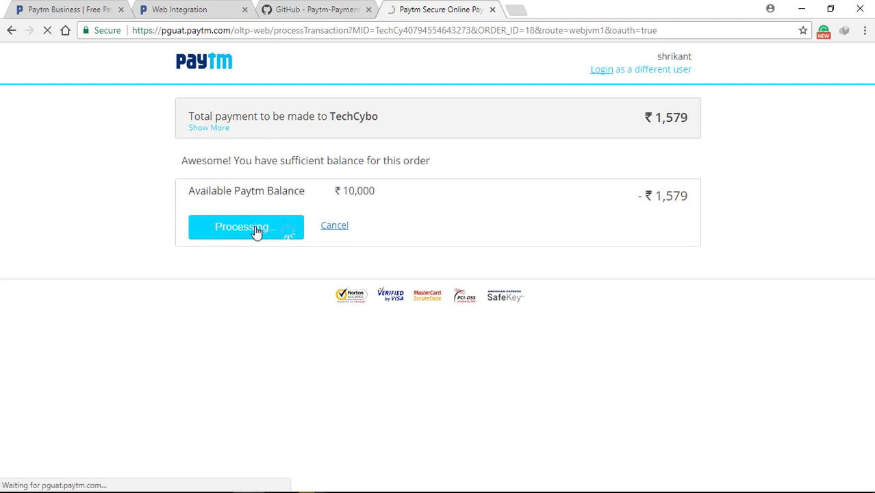
click(247, 227)
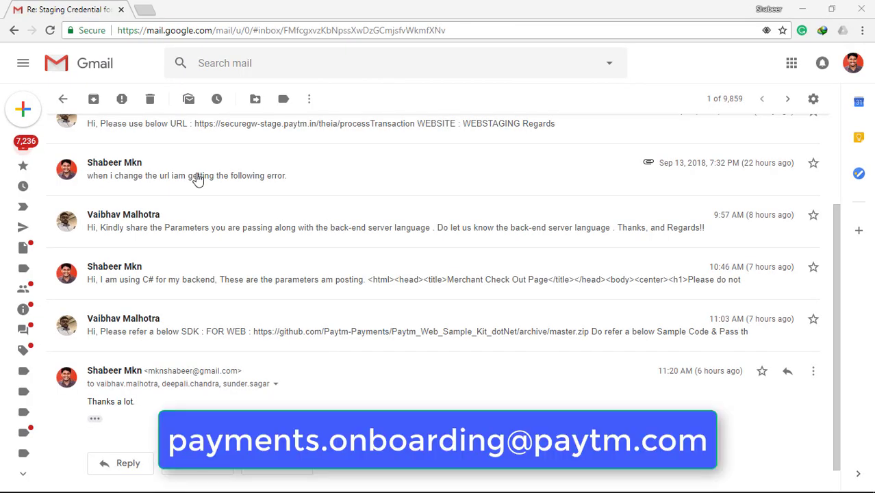
Read the Paytm support reply's instruction on passing parameter values for the checksum
scroll(down, 3)
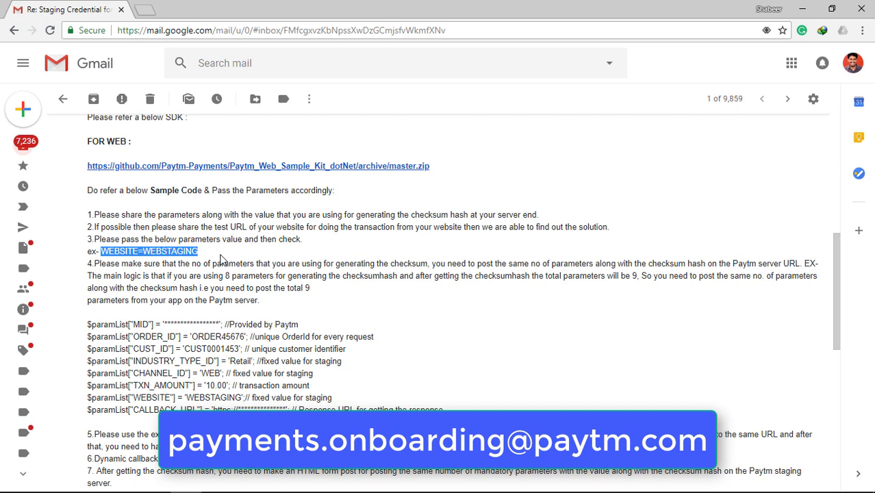
scroll(down, 3)
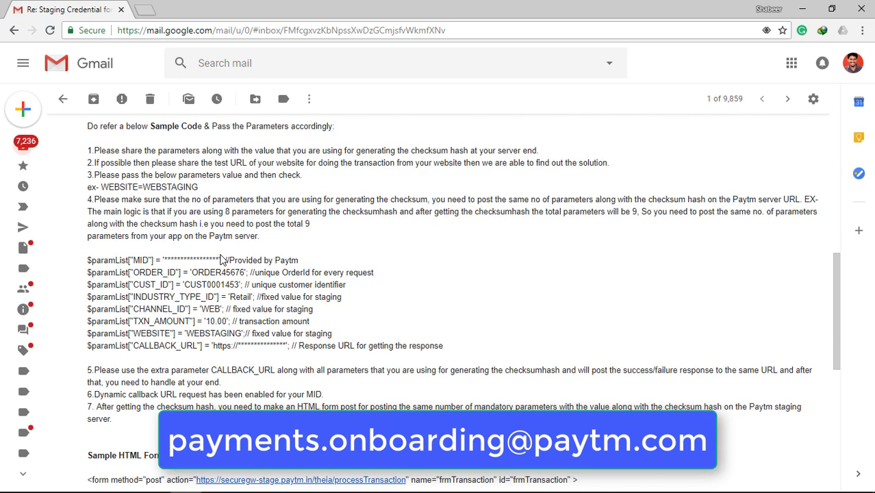
double_click(107, 176)
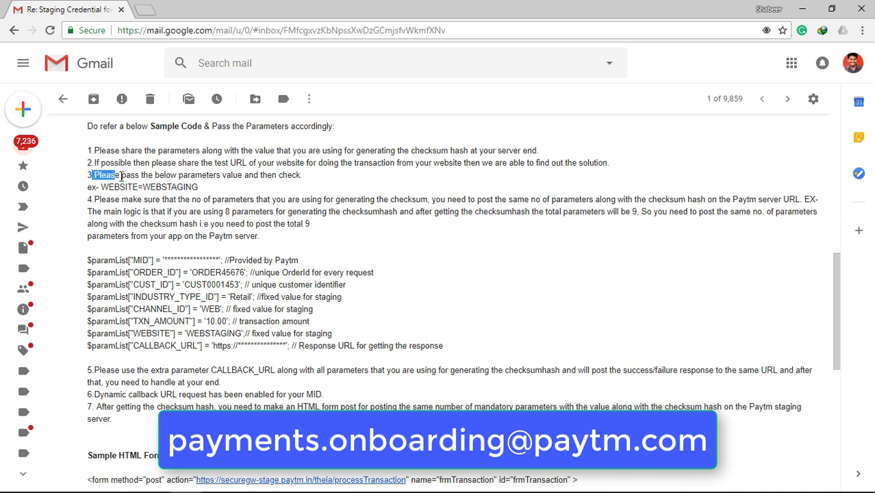
double_click(169, 187)
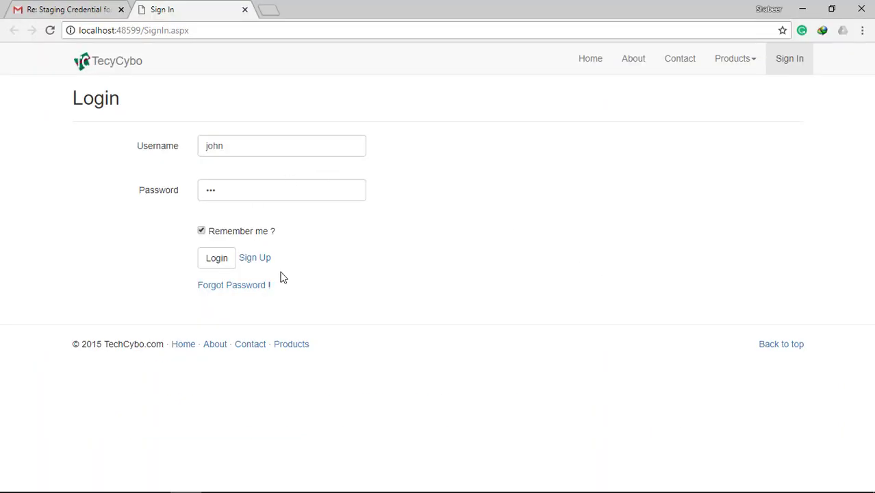
Log in as john, go to the cart and proceed to checkout for the shirt
click(216, 257)
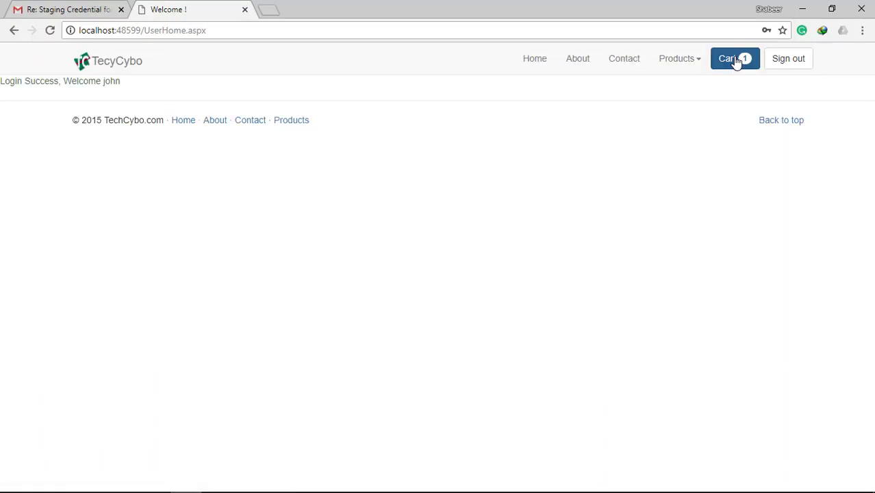
click(735, 58)
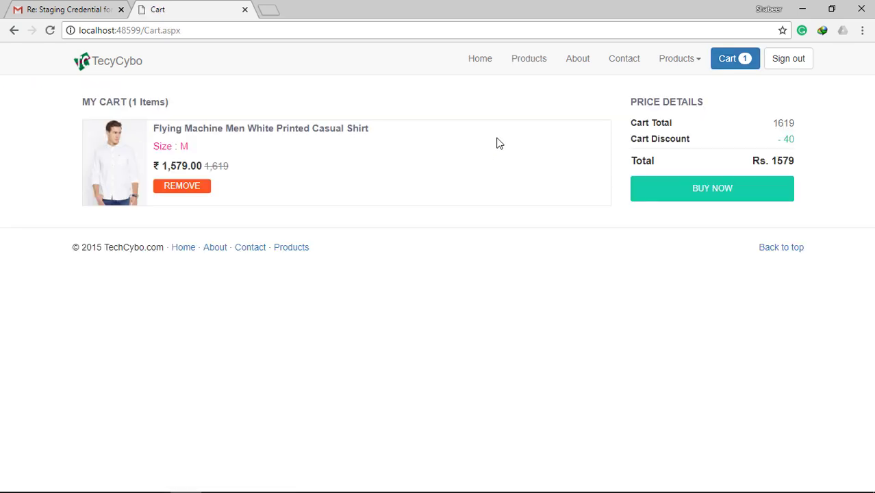
click(713, 189)
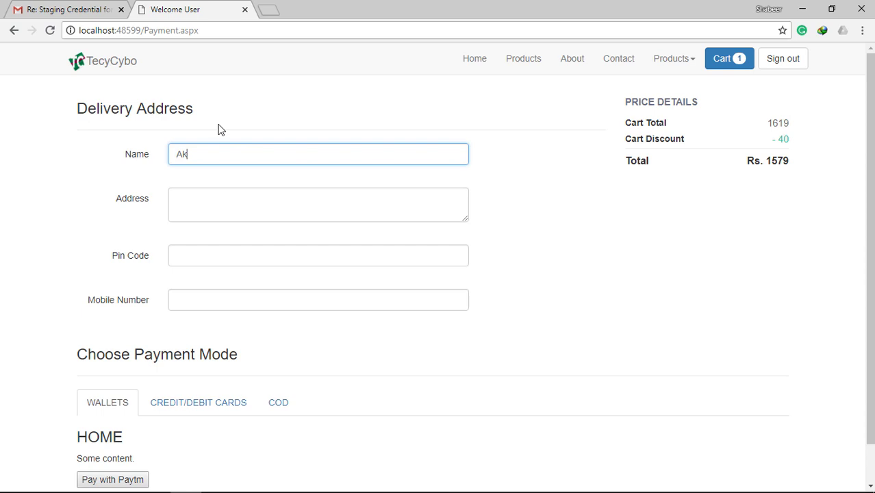
click(318, 204)
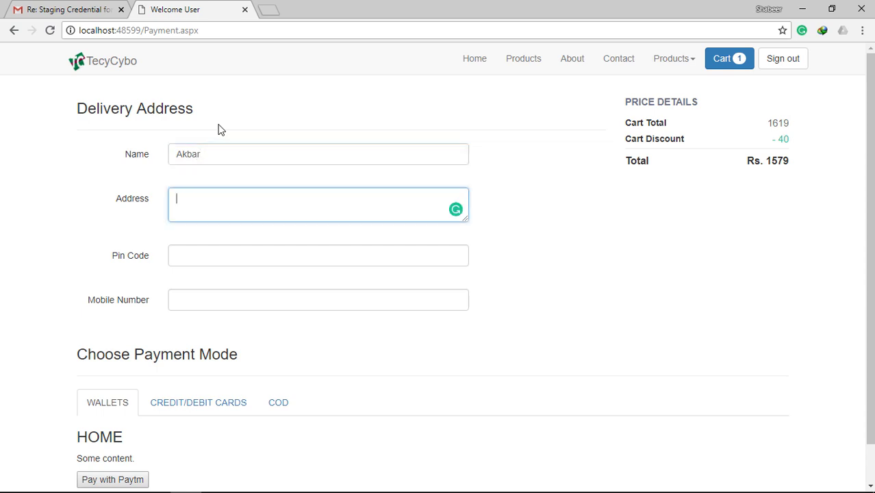
Fill the delivery details (XYZ, 6, 789) and start paying the order with Paytm
text(XYZ)
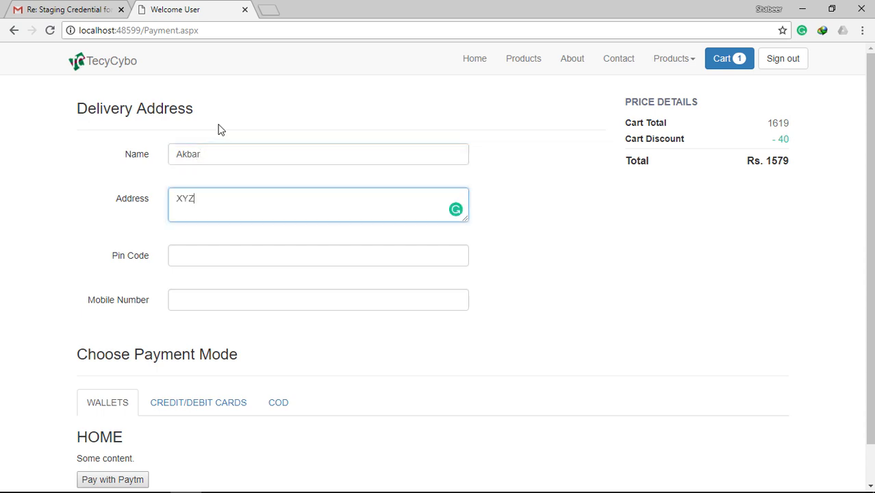
text(6)
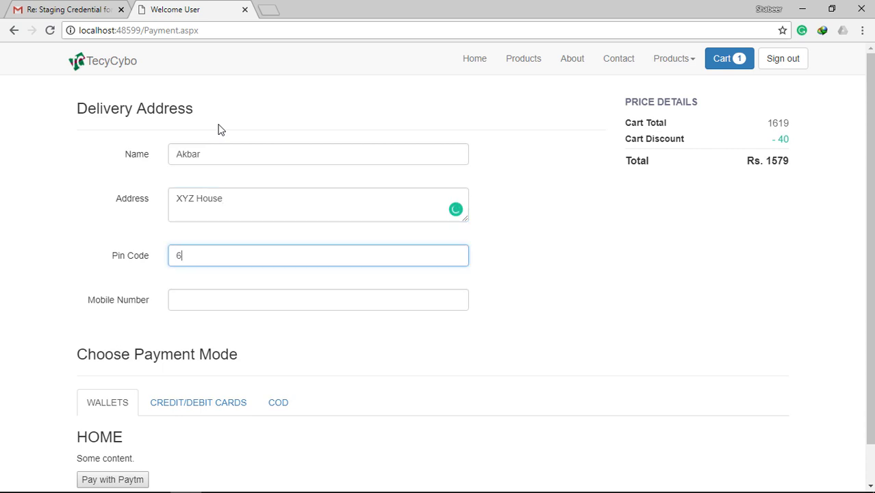
text(78945454545)
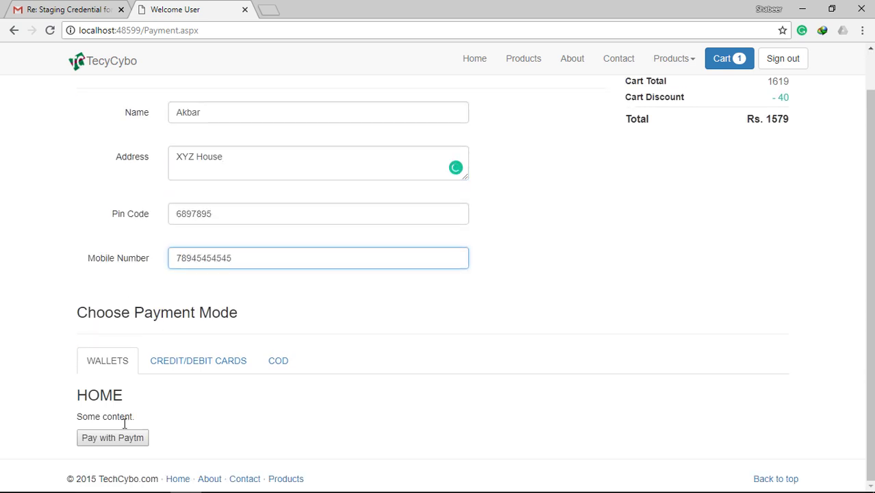
click(113, 439)
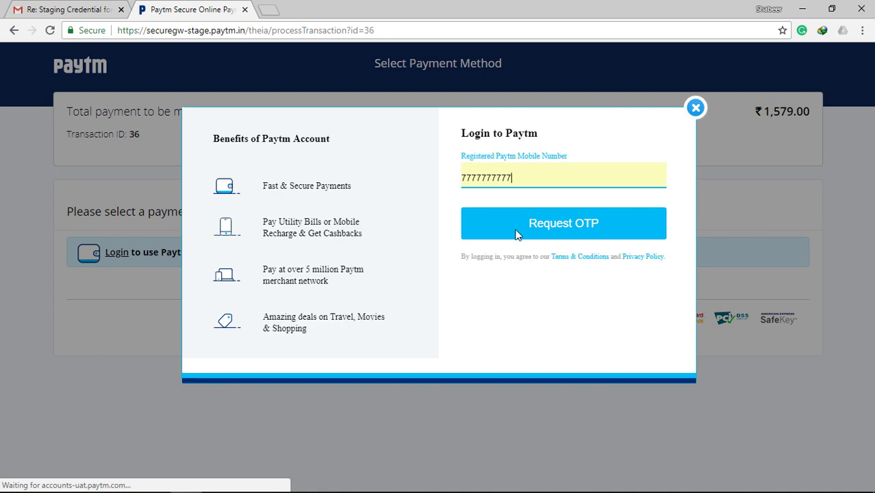
click(563, 224)
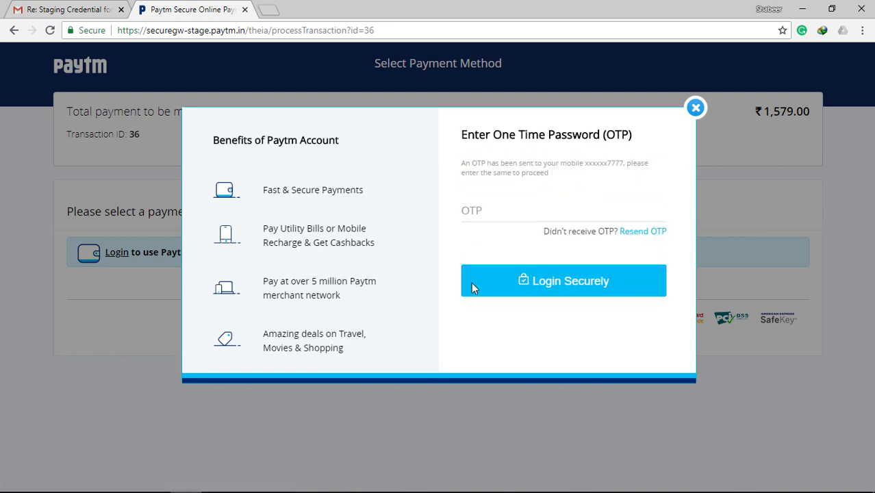
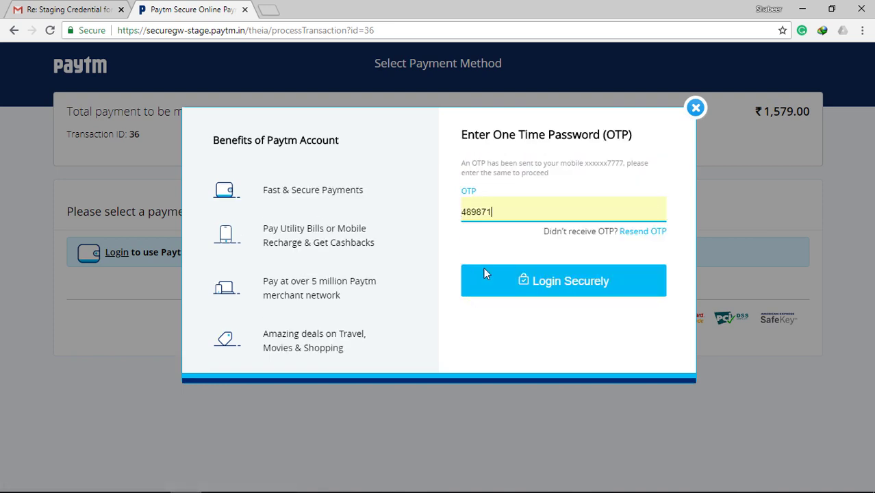
click(563, 281)
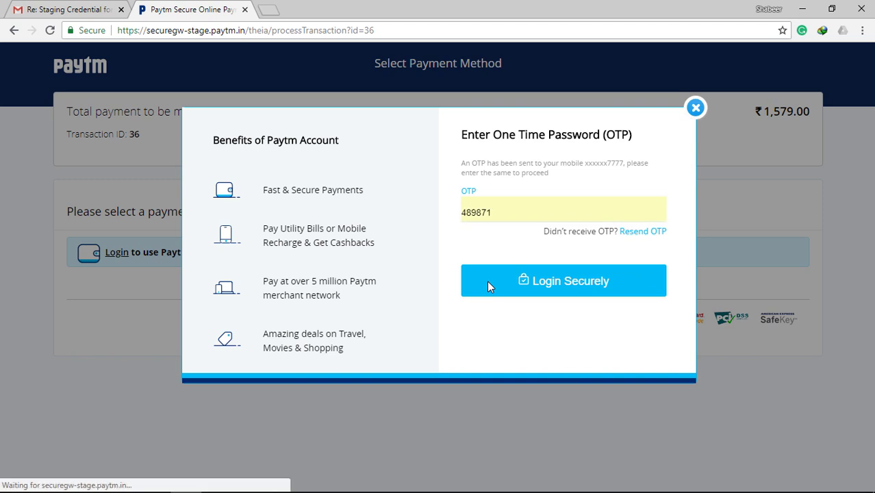
click(563, 280)
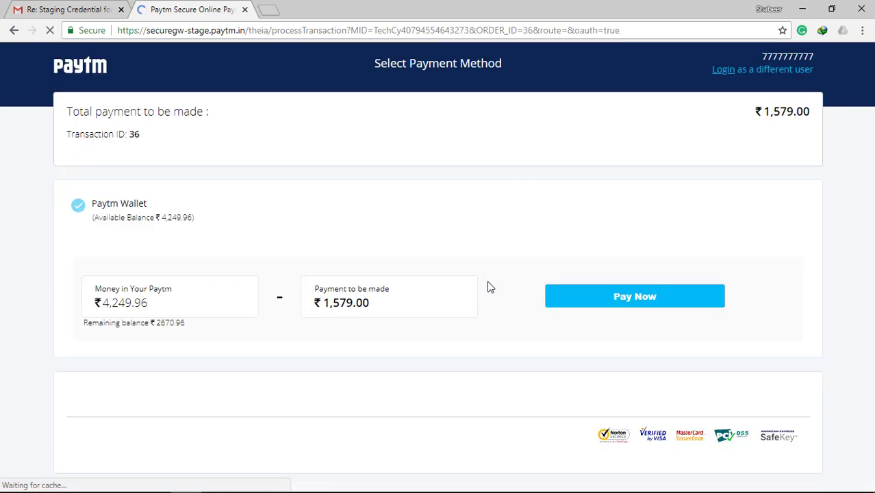
Pay ₹1,579.00 for transaction 36 from the Paytm wallet balance
click(636, 295)
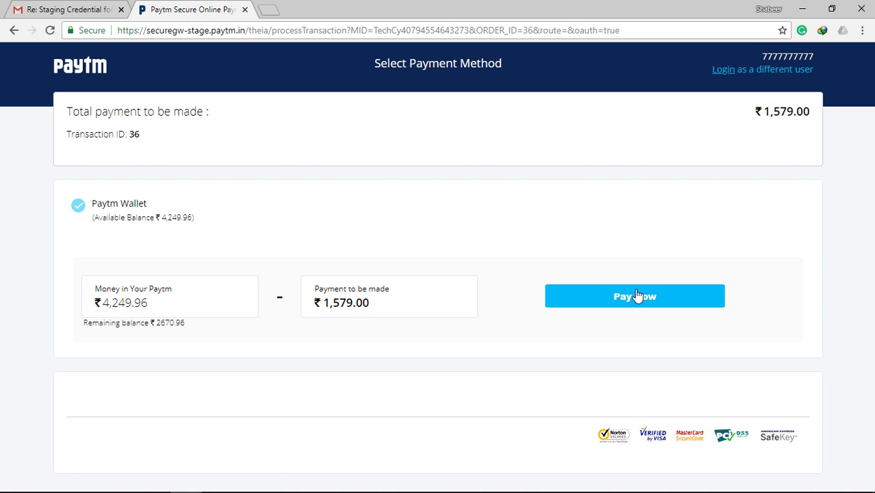
click(635, 296)
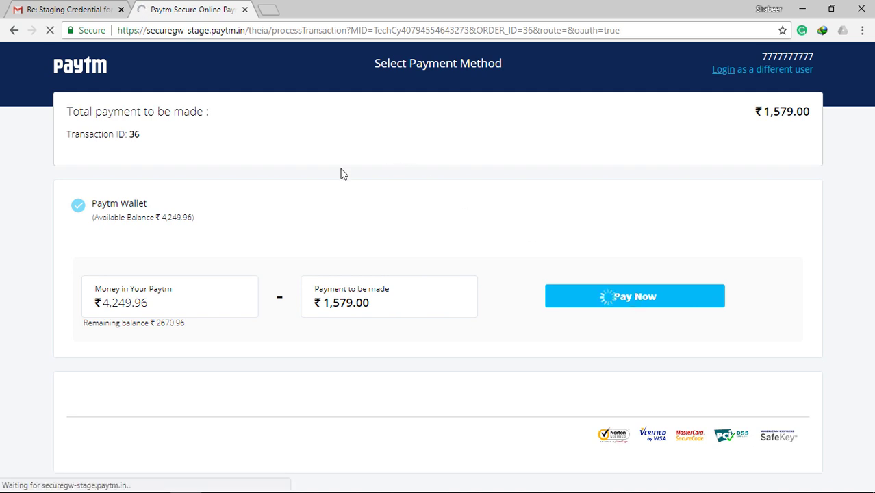
click(634, 296)
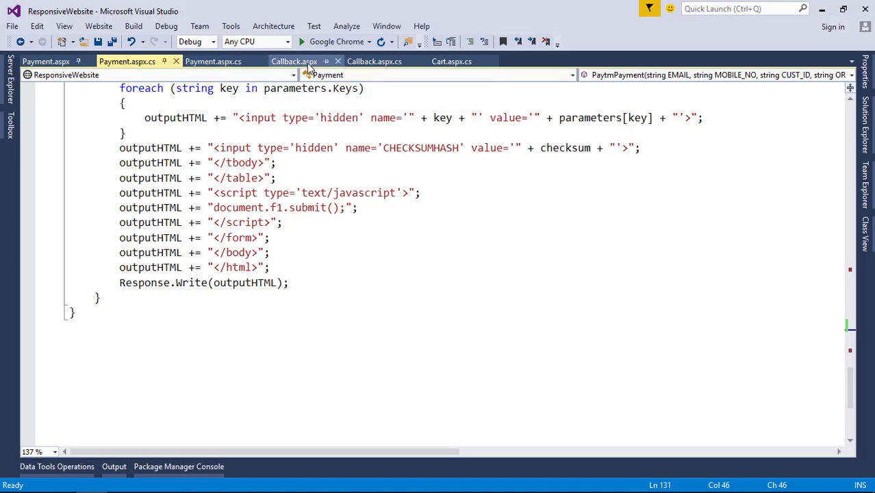
Save Callback.aspx.cs with the checksum-verification Page_Load code and add 'using paytm' at the top
click(293, 61)
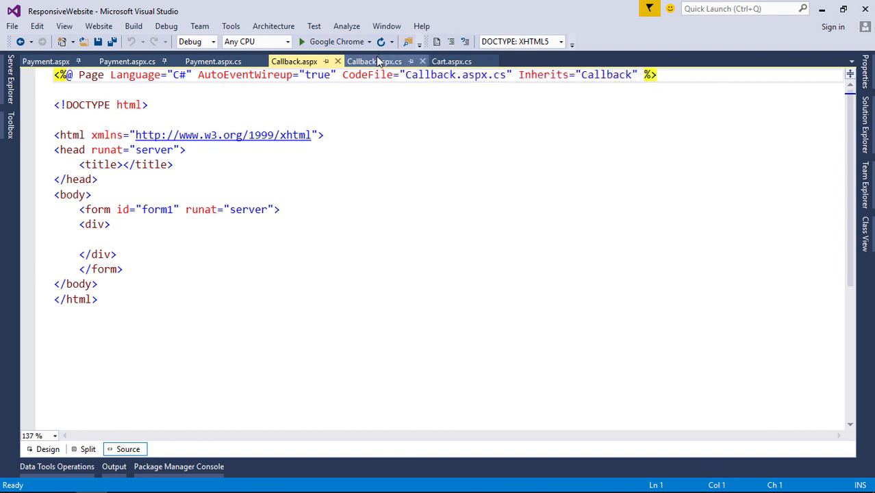
click(374, 61)
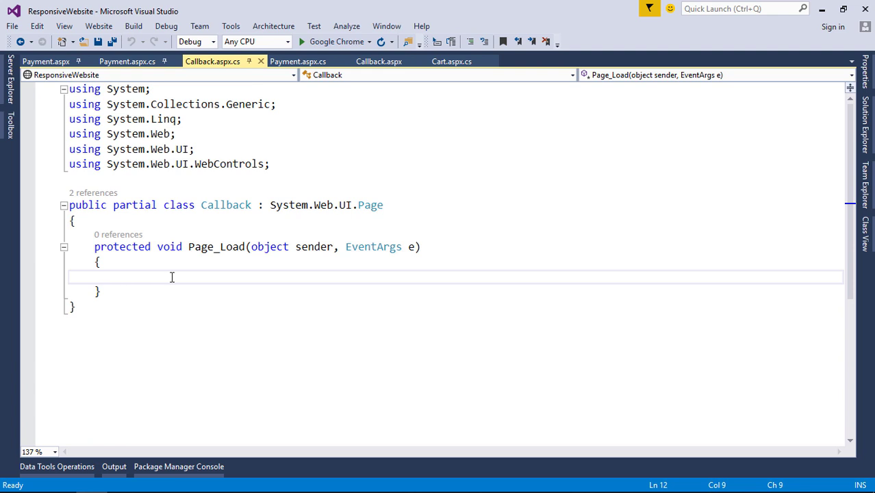
key(ctrl+s)
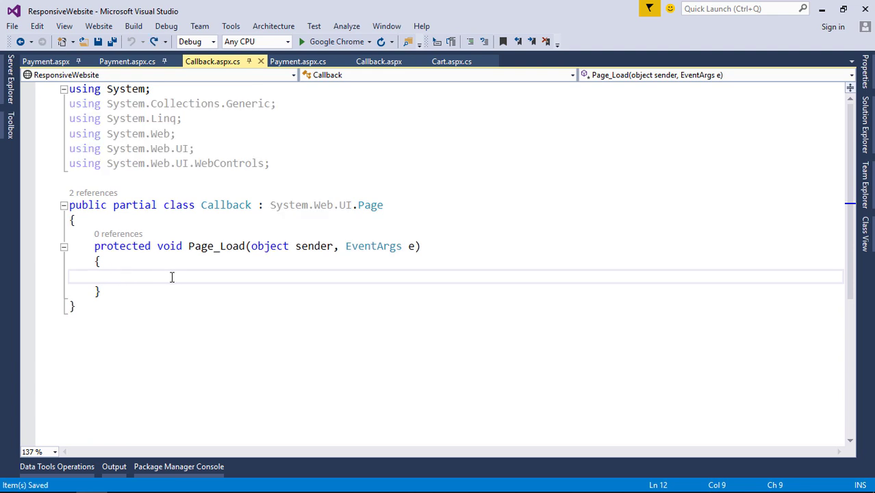
mouse_move(140, 280)
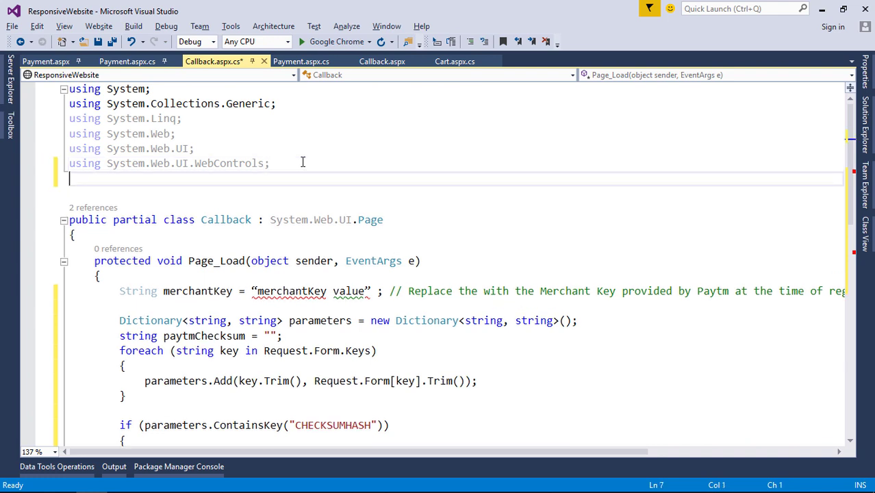
text(using)
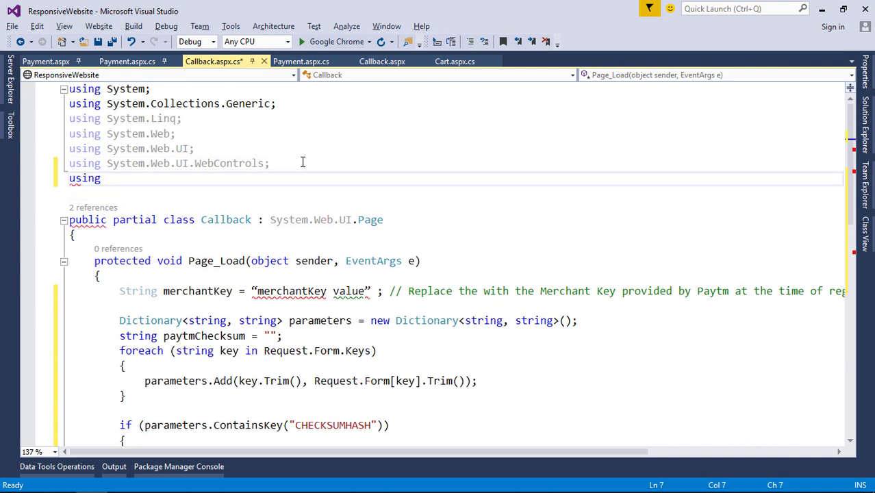
text(paytm)
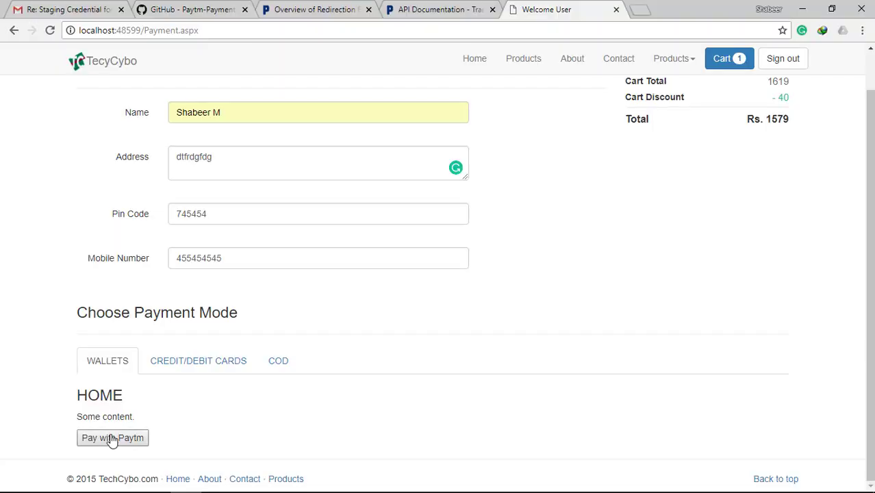
click(112, 438)
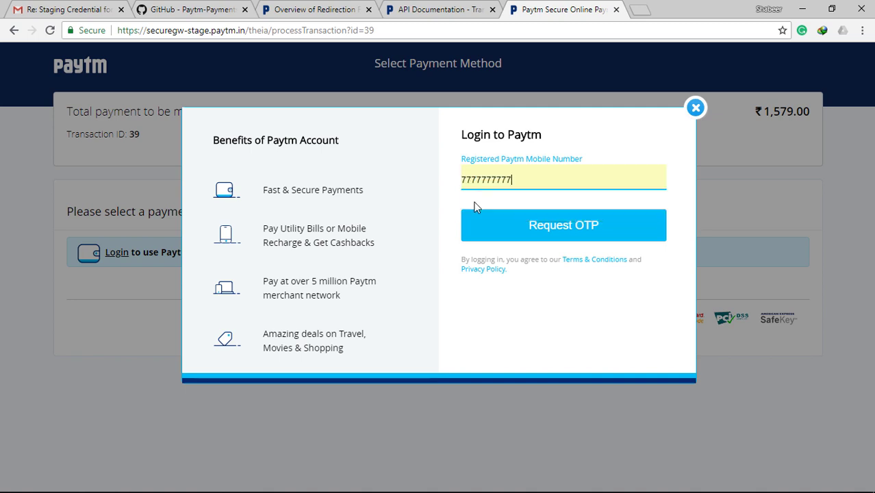
click(563, 225)
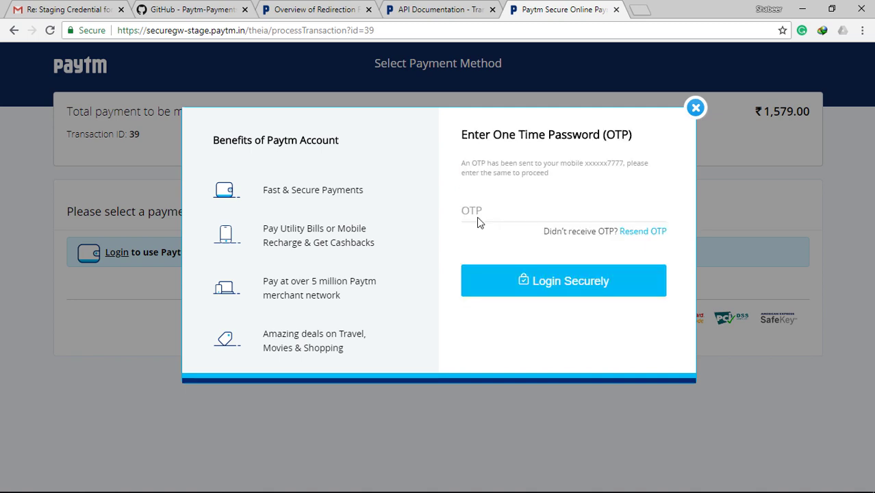
text(489871)
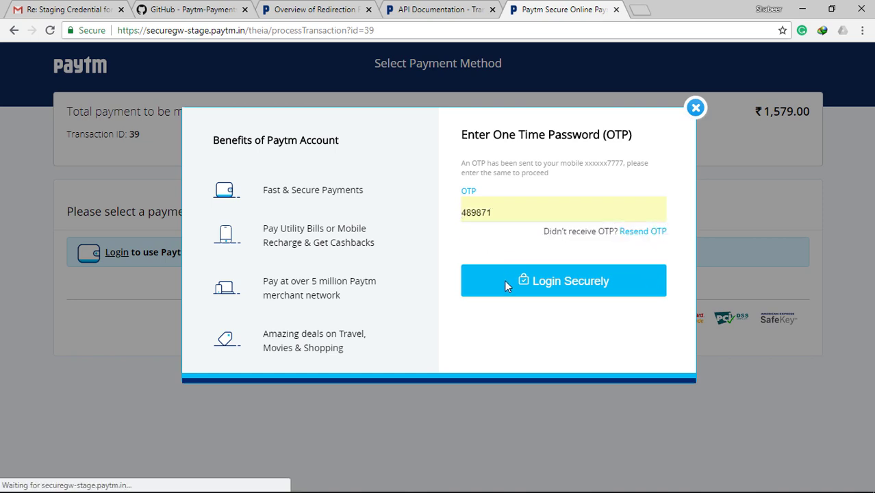
click(564, 280)
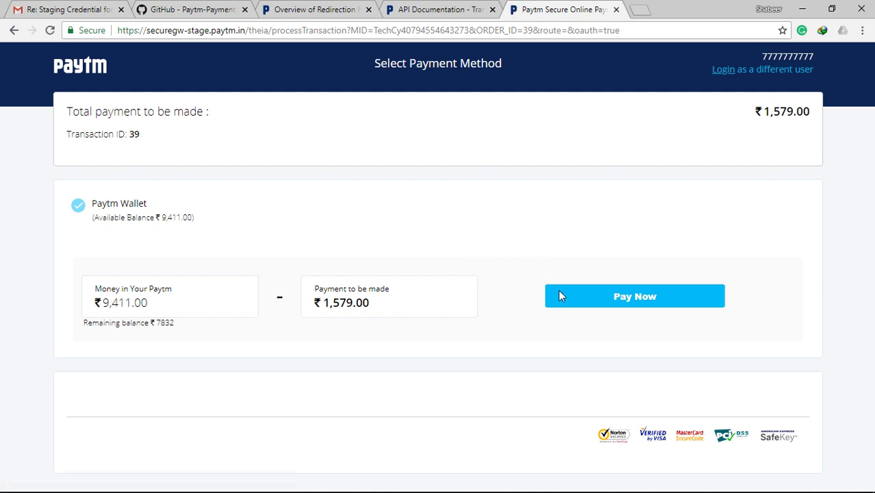
click(635, 296)
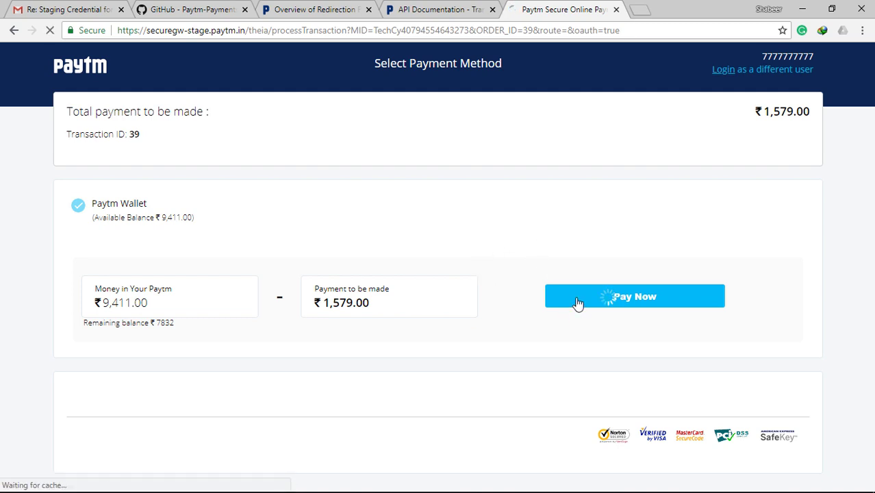
click(636, 296)
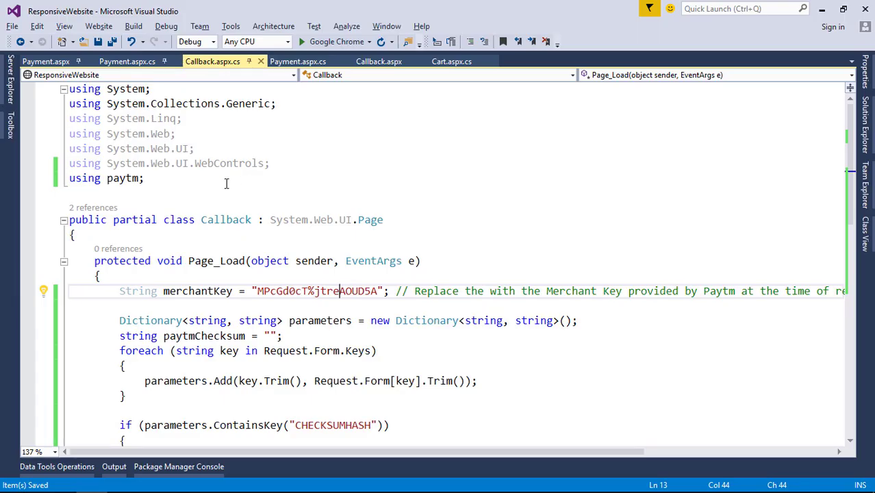
Consult the STATUS field's description in the Paytm API documentation before declaring the string
scroll(down, 3)
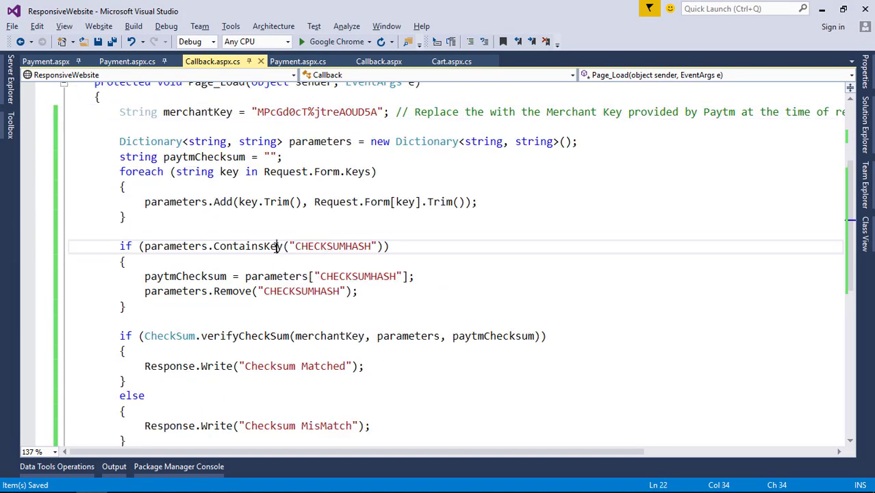
click(438, 8)
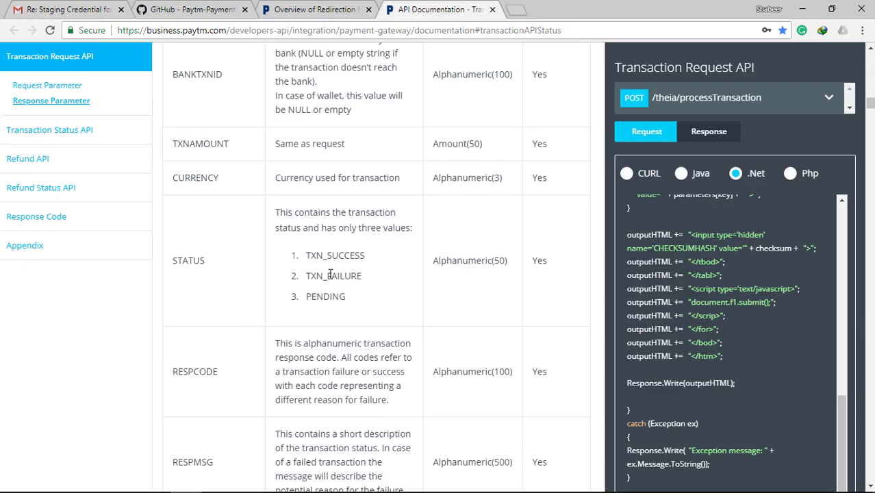
drag(274, 211, 326, 254)
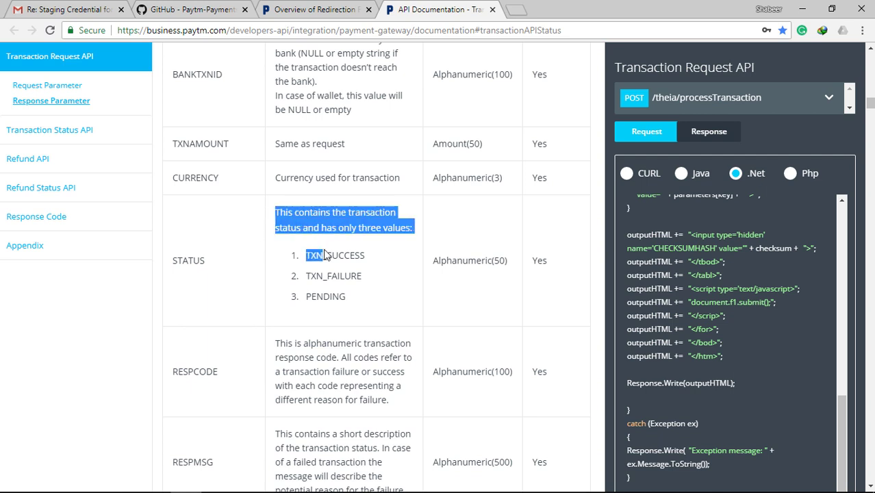
drag(326, 255, 345, 296)
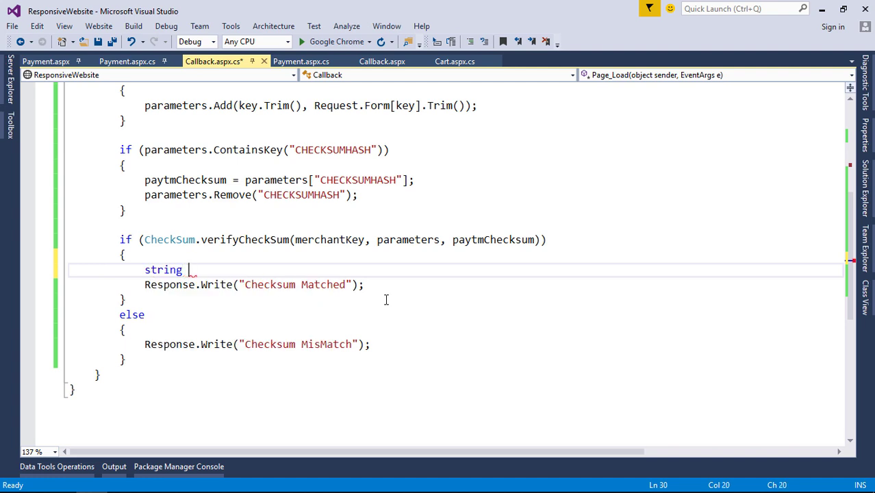
Read paytmStatus from parameters and branch on "TXN_SUCCESS" with an if / else if in Callback.aspx.cs
text(status)
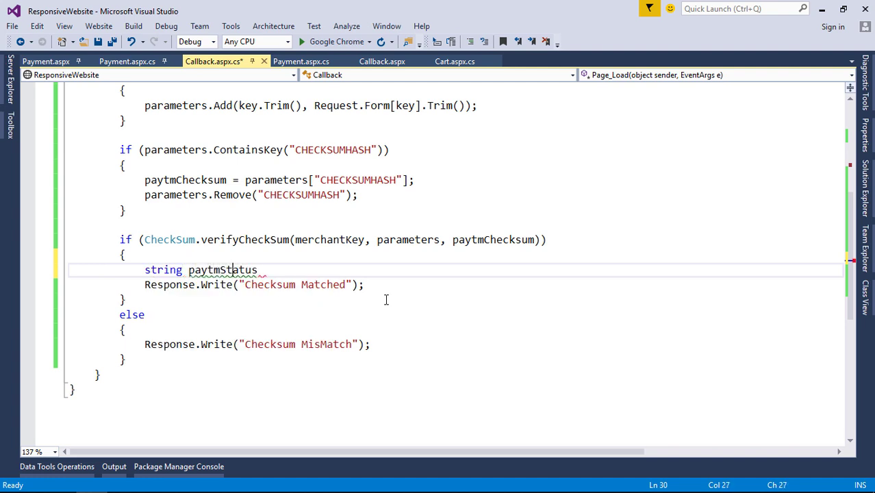
text(=)
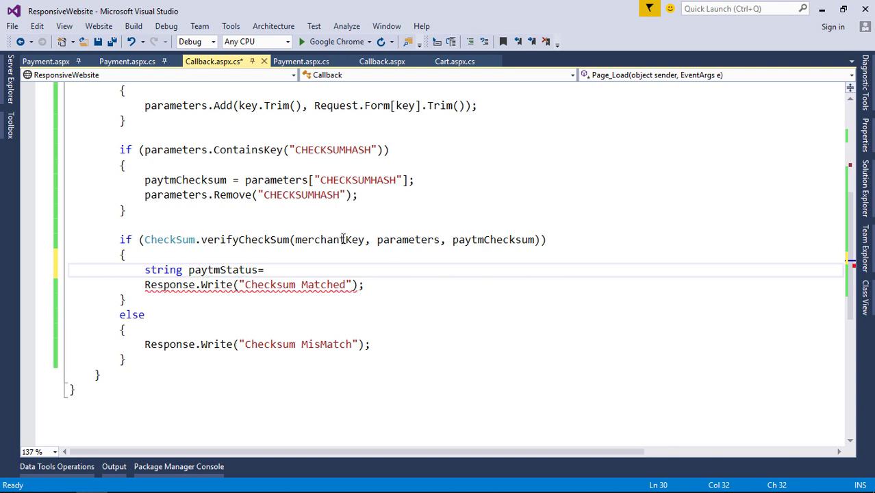
text(parameters[])
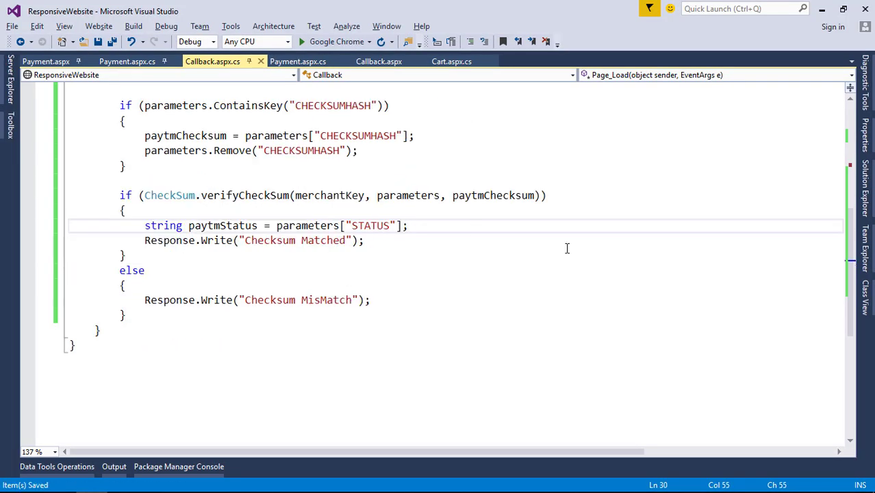
text(if)
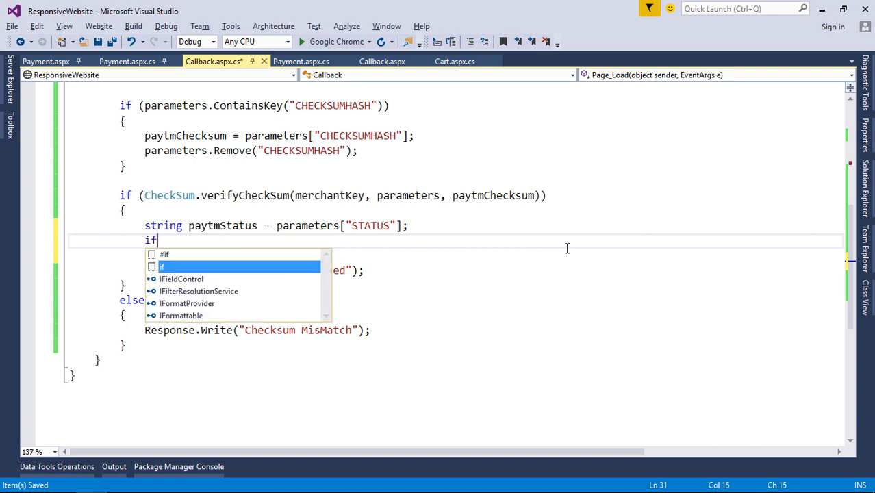
text((paytmStatus)
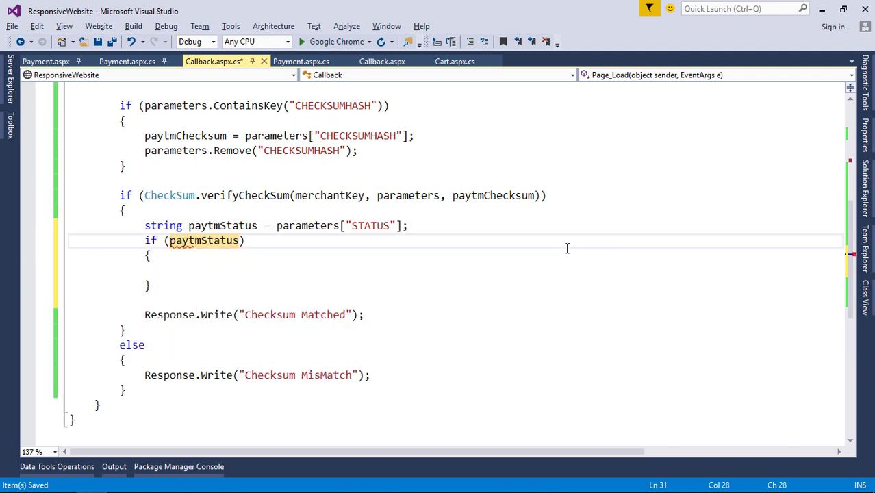
text(=="TXN_SUCCESS")
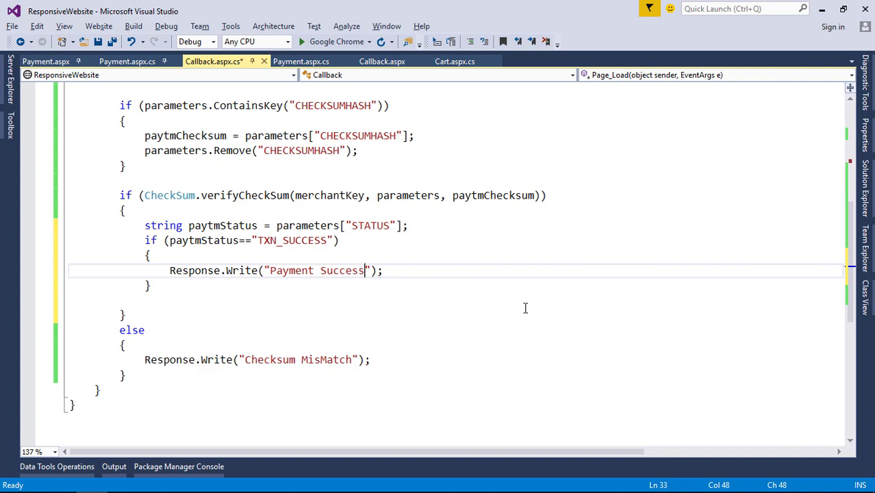
text(else if)
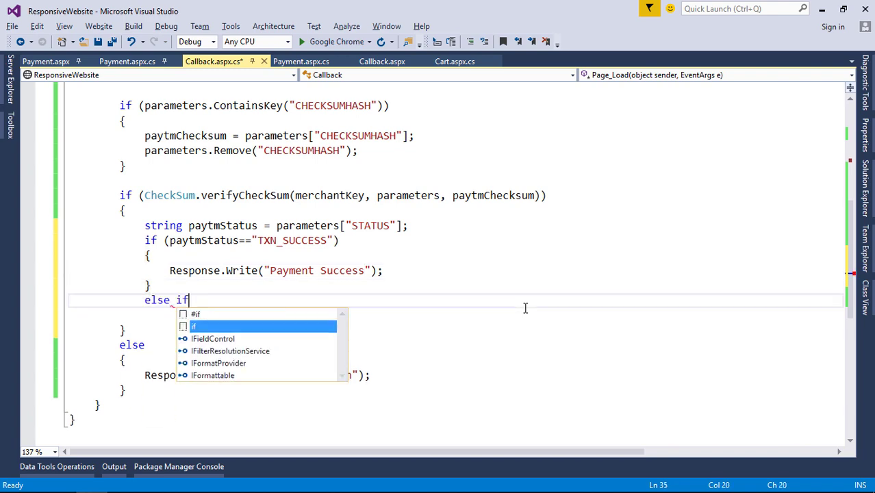
text((paytmStatus == "TXN_SUCCESS")
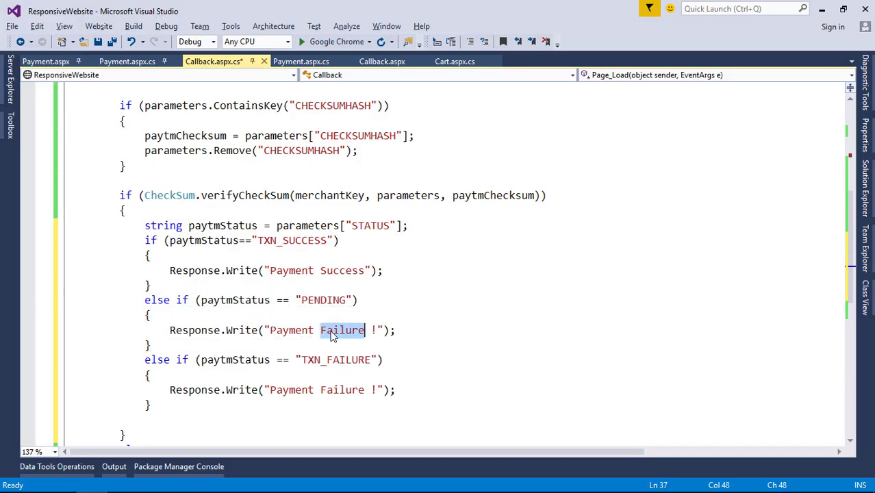
Make the PENDING branch write "Payment is pending !" and start the site in Chrome
text(is pending)
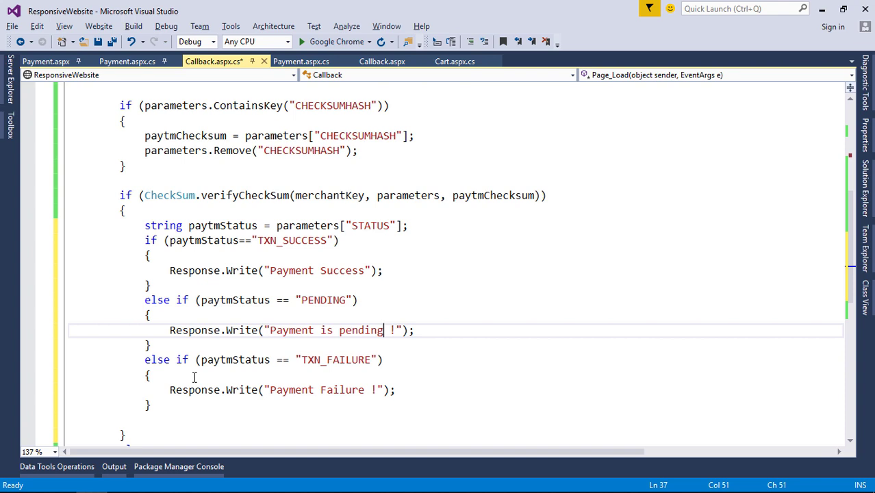
double_click(336, 359)
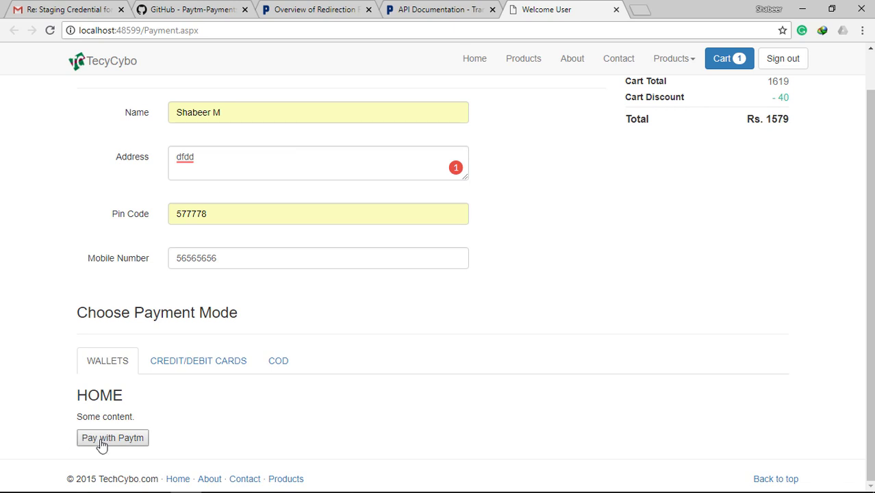
Pay the ₹1,579.00 order with Paytm via OTP login so Callback.aspx reports Payment Success
click(113, 438)
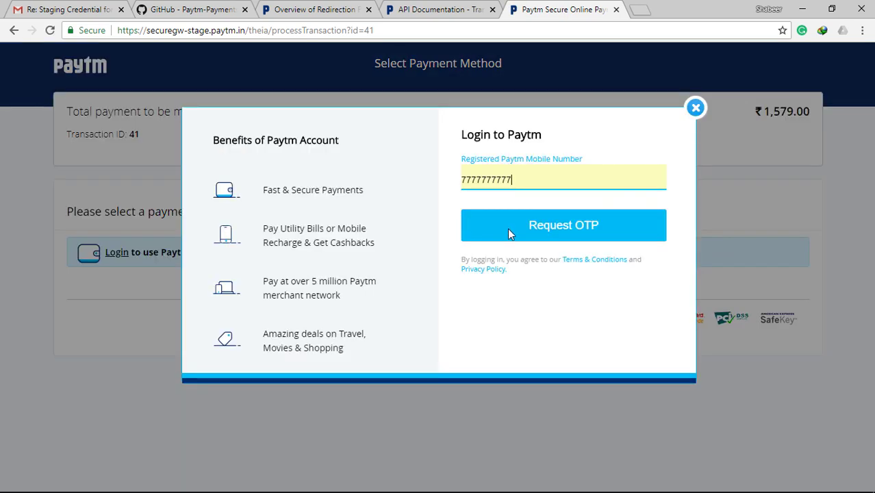
click(563, 225)
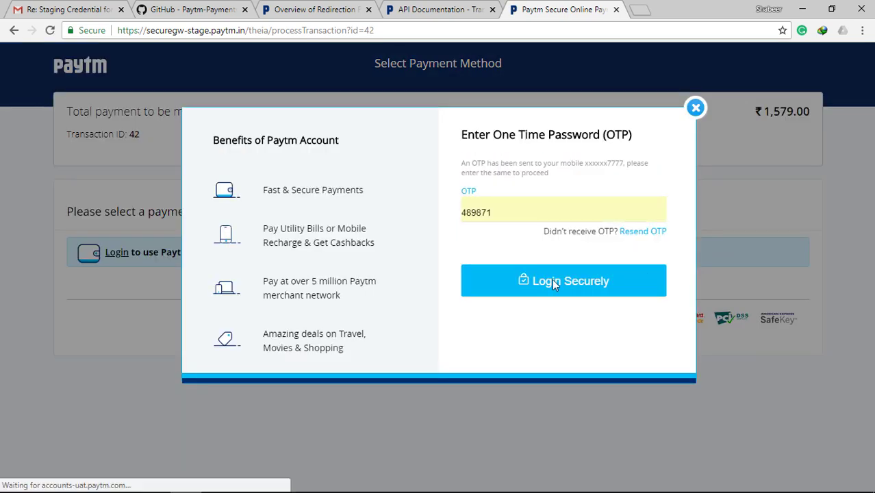
click(565, 281)
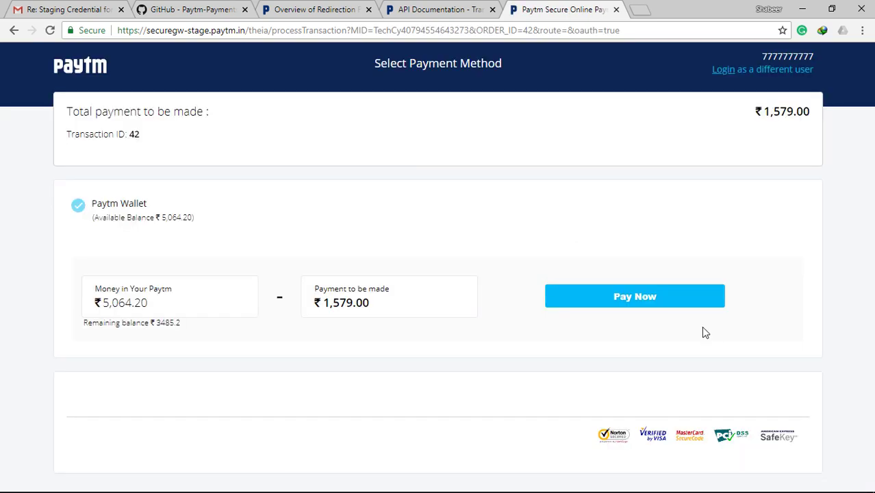
click(634, 296)
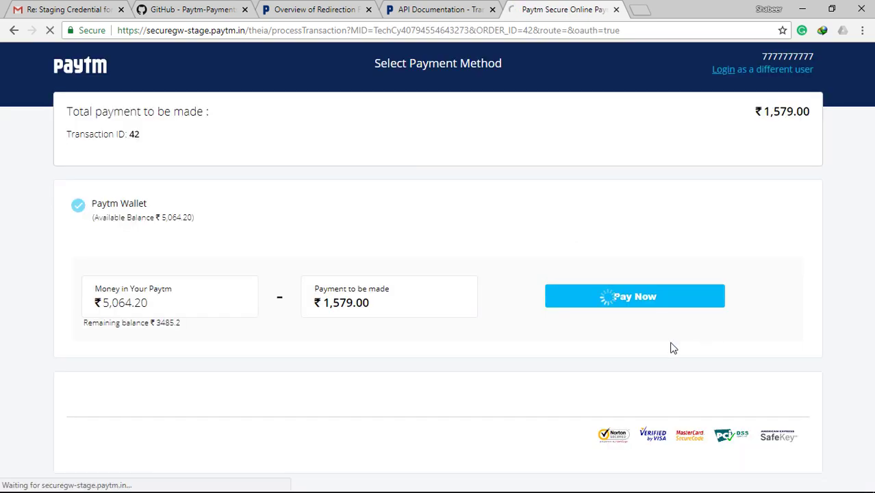
click(634, 296)
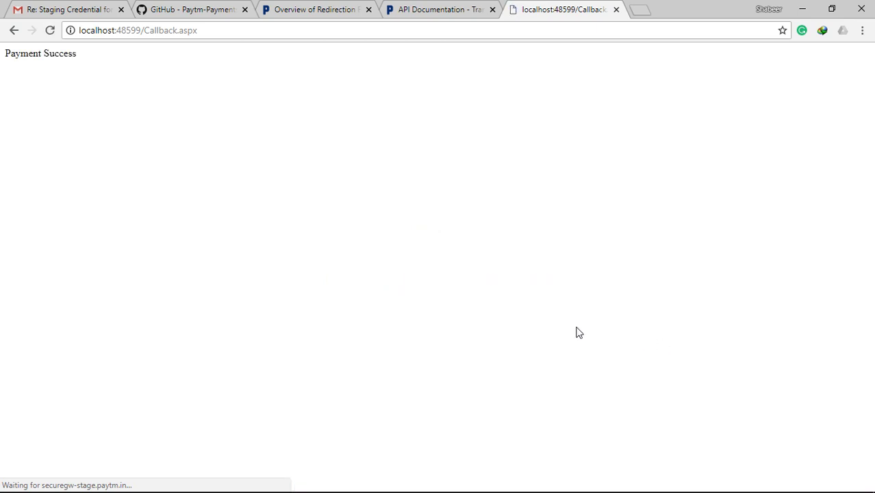
double_click(19, 54)
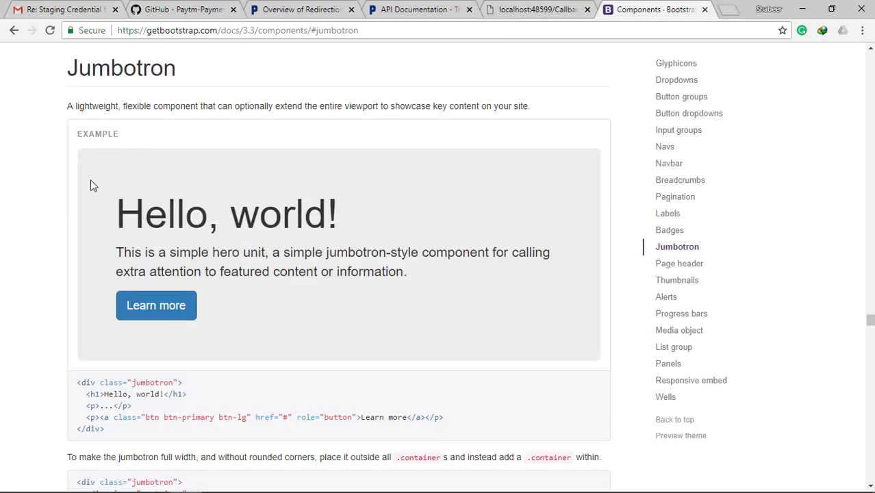
Select the jumbotron example HTML on the Bootstrap components docs page for copying
scroll(down, 3)
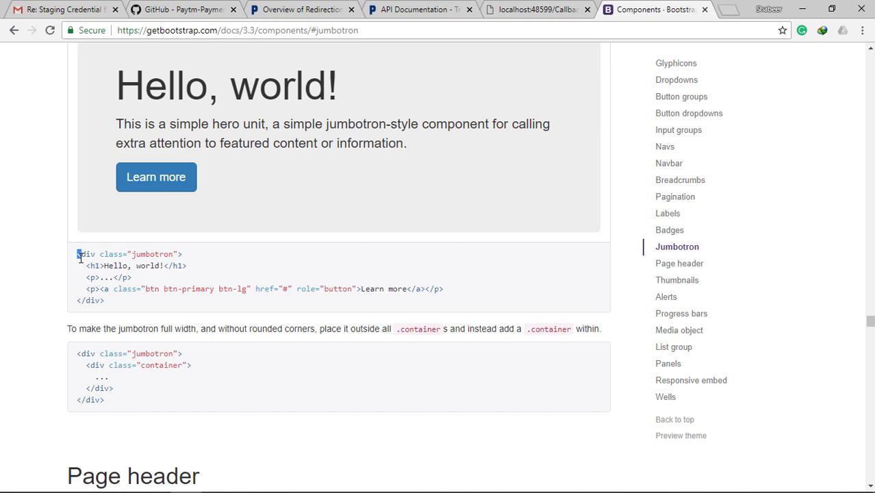
drag(77, 253, 107, 300)
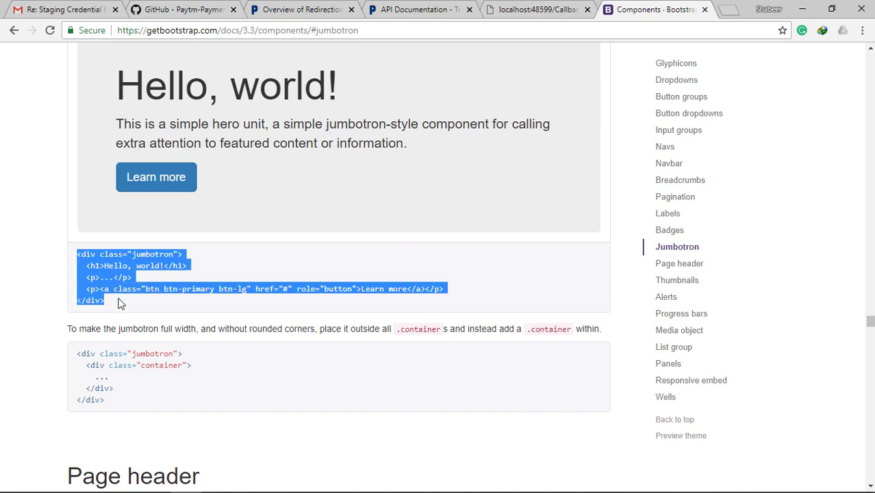
mouse_move(168, 293)
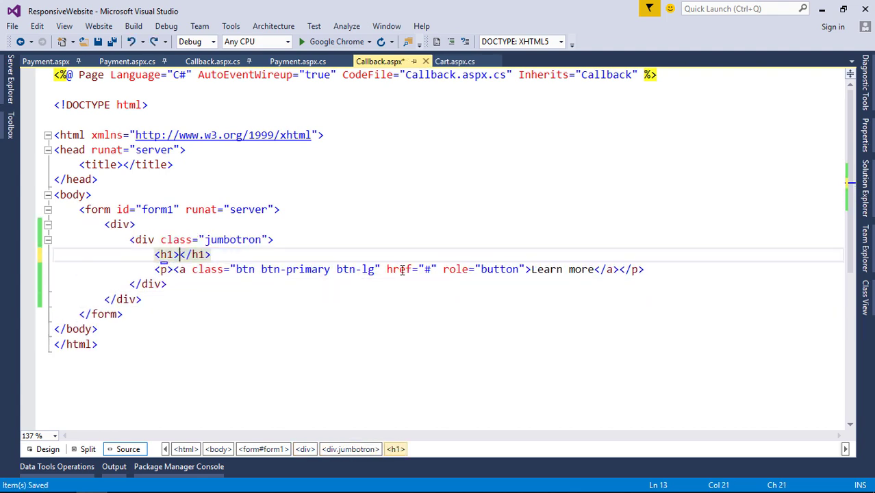
Give the jumbotron h1 an id with runat server in Callback.aspx and set h1Message.InnerText in the code-behind
text(id=")
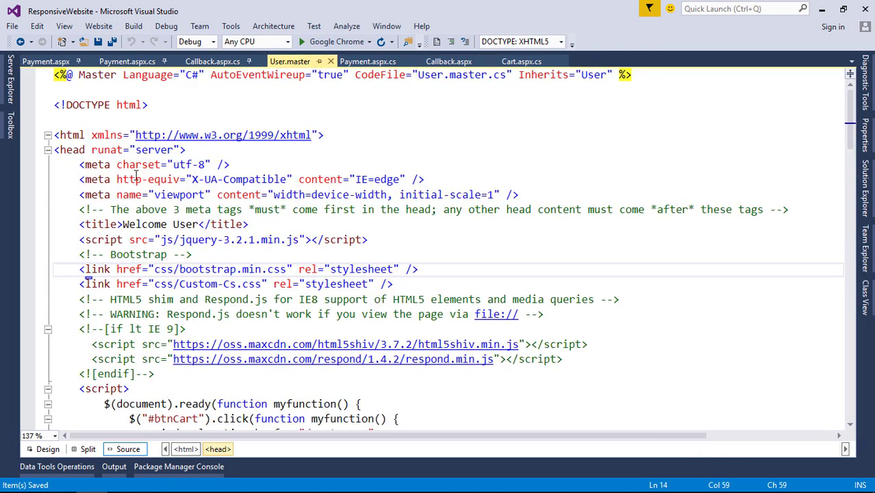
click(452, 60)
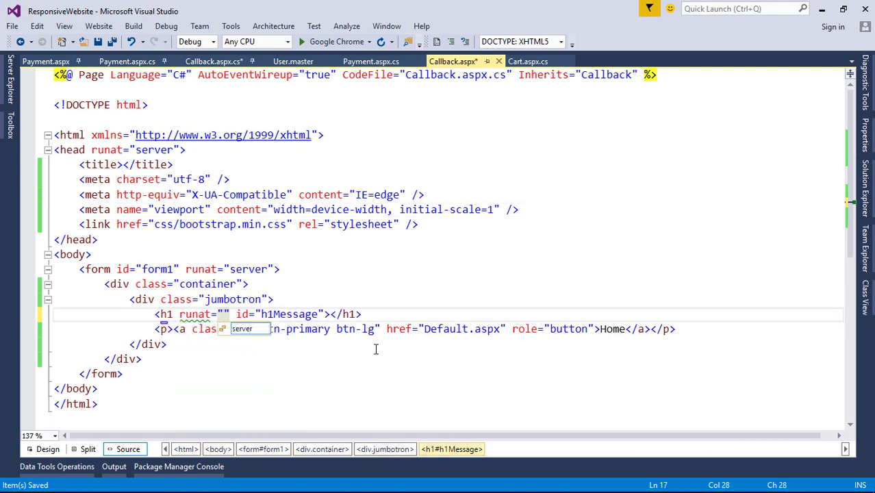
click(213, 61)
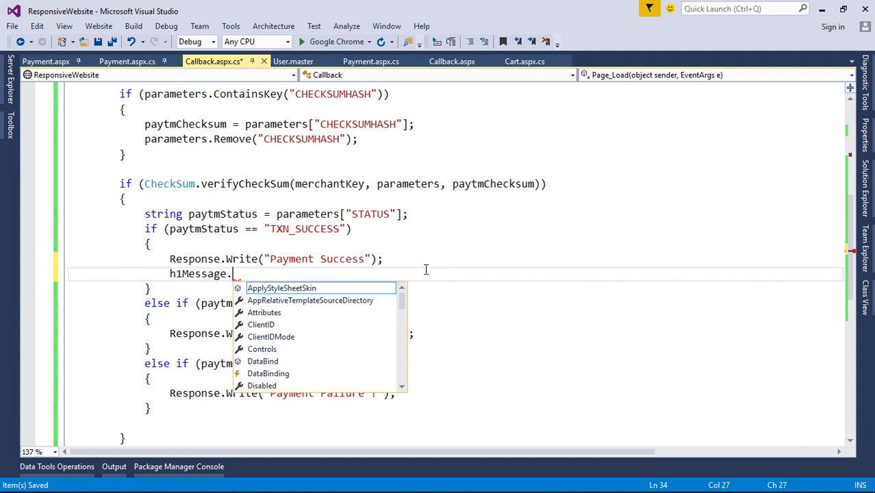
text(inn)
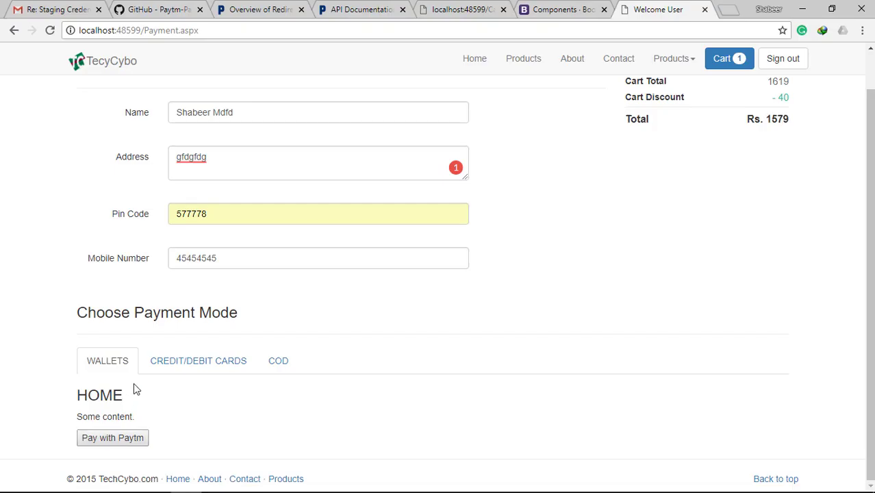
Pay the ₹1,579.00 order with Paytm again so the callback shows the "Your payment is success" jumbotron
click(112, 439)
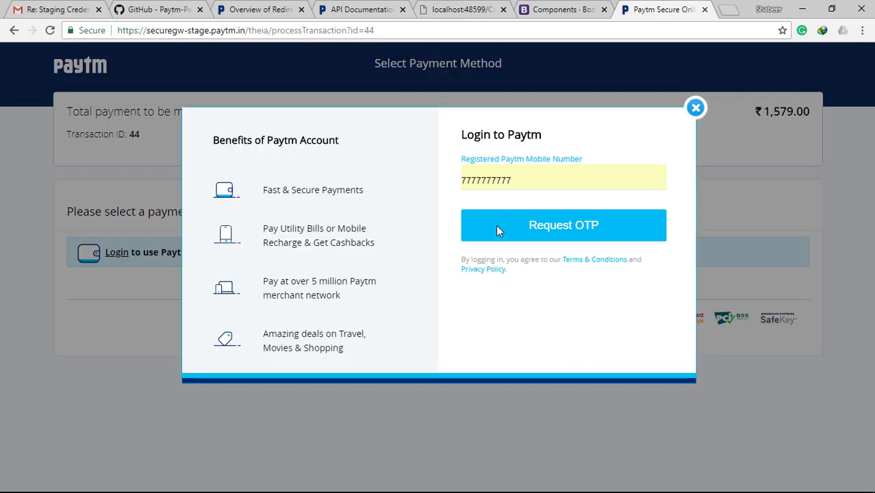
click(563, 225)
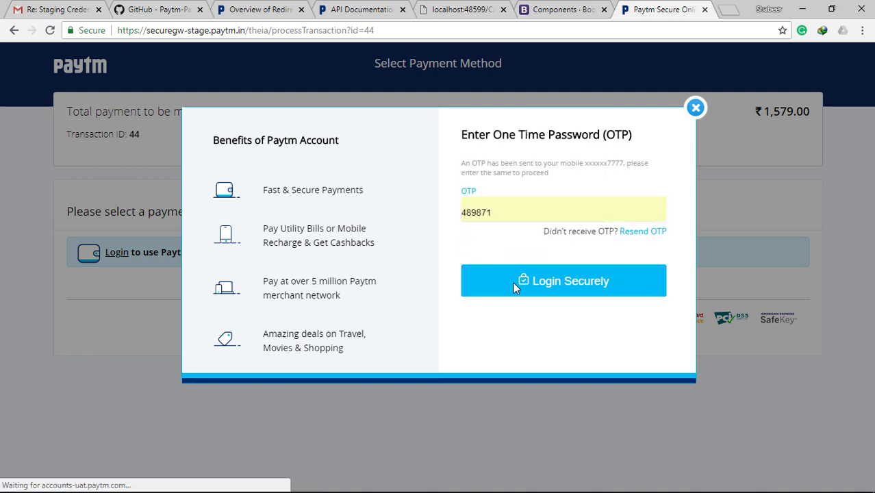
click(565, 281)
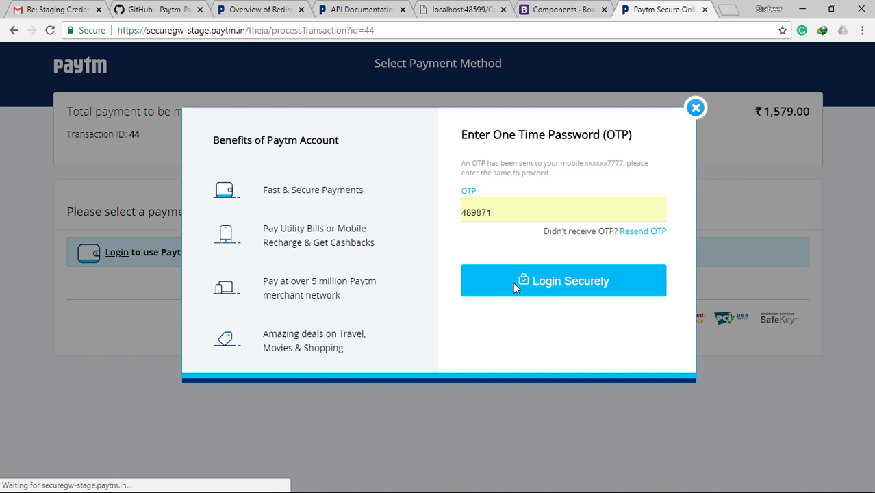
click(564, 280)
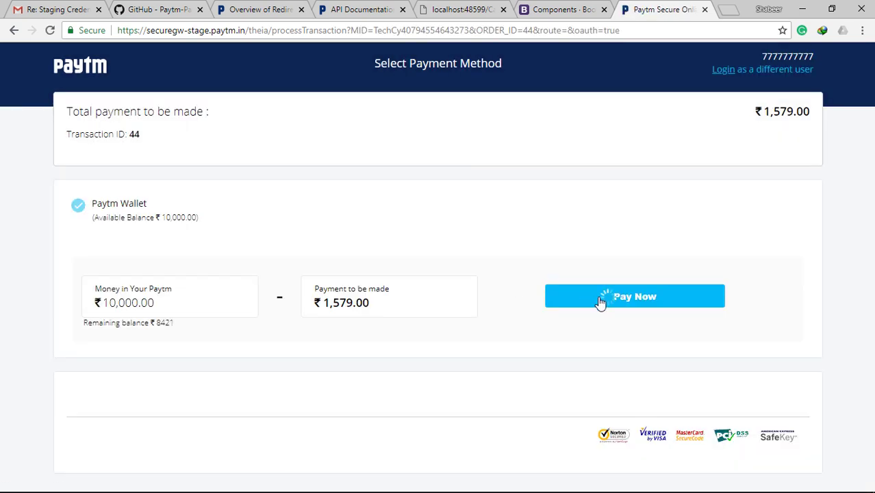
click(634, 296)
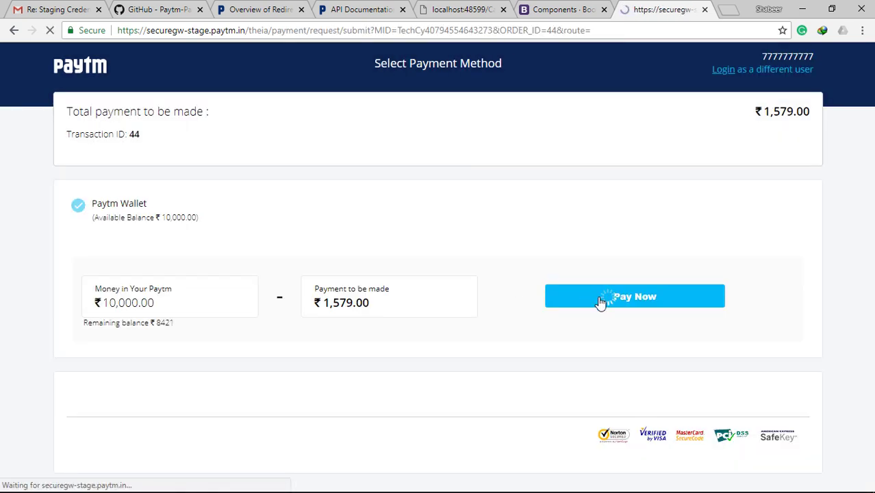
click(636, 296)
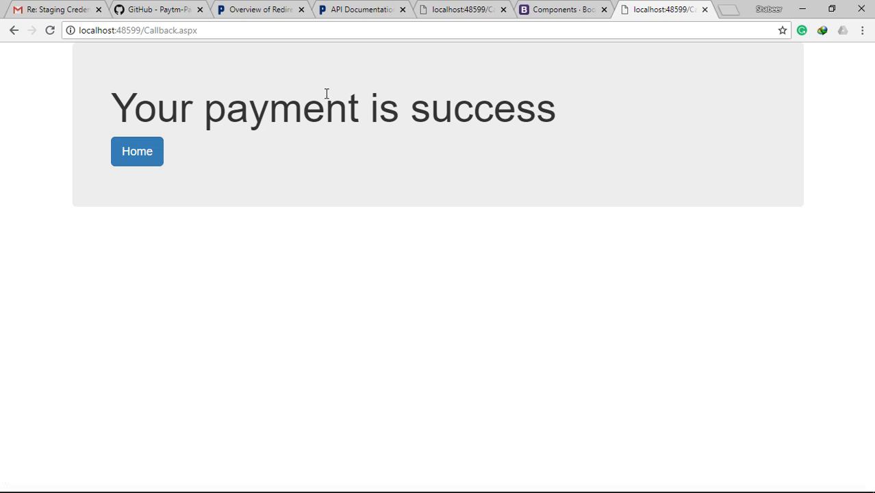
mouse_move(137, 151)
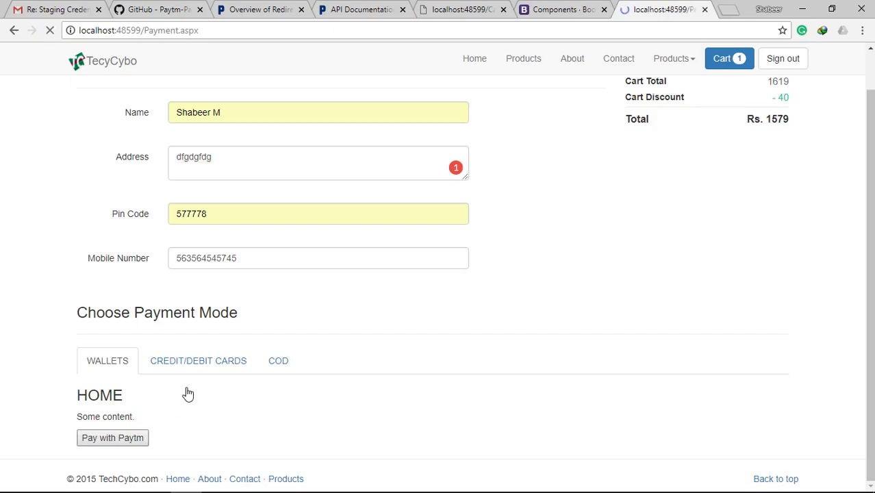
Start another Paytm checkout and fill in the registered mobile number for login
click(112, 438)
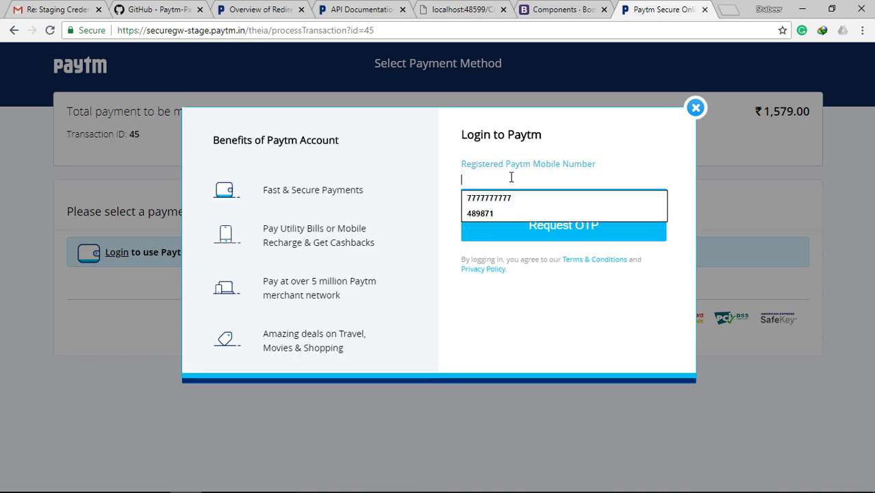
click(563, 224)
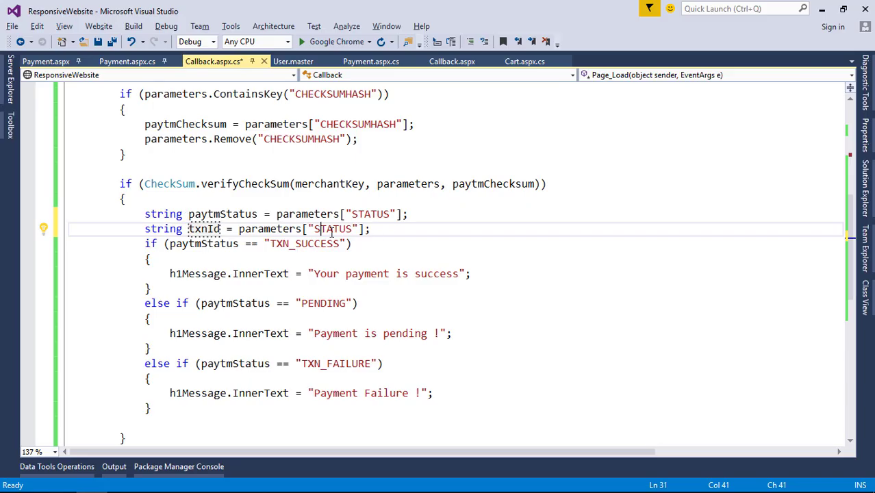
Read the "TXNID" parameter, write "Transaction Id : " + txnId to pTxnId, save and run the site
text(TXNID)
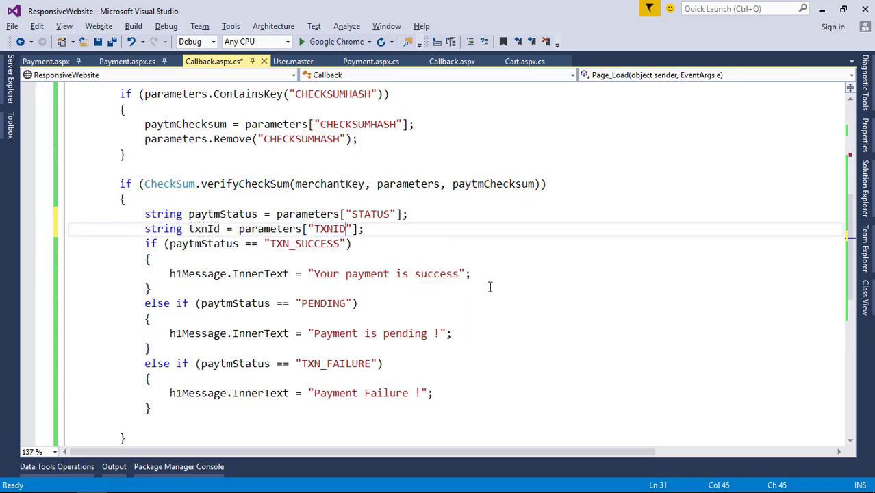
key(ctrl+s)
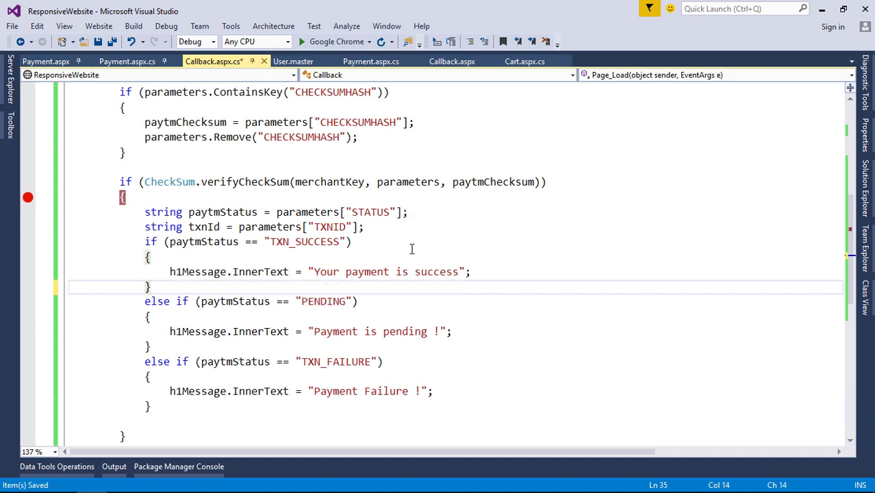
text(pTxnId.InnerText = "Transaction Id : " + txnId;)
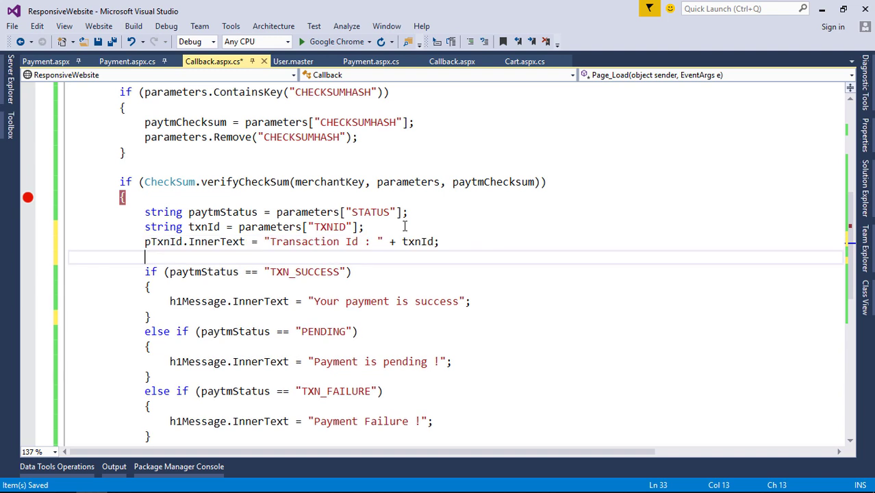
key(Backspace)
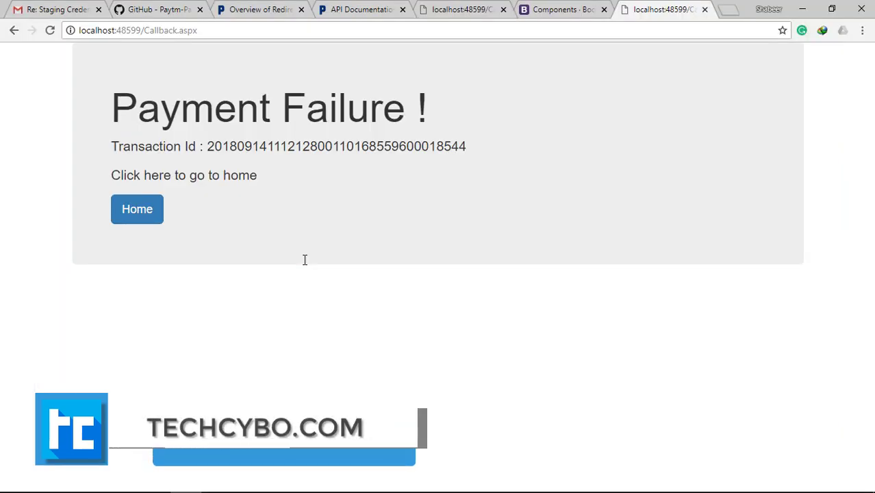
Return from the payment failure page to the TecCybo home page via the jumbotron Home button
click(137, 208)
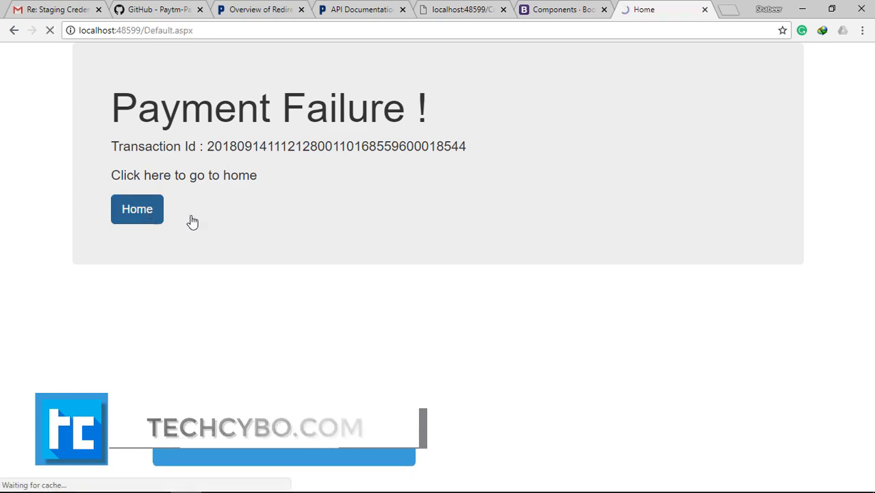
click(137, 208)
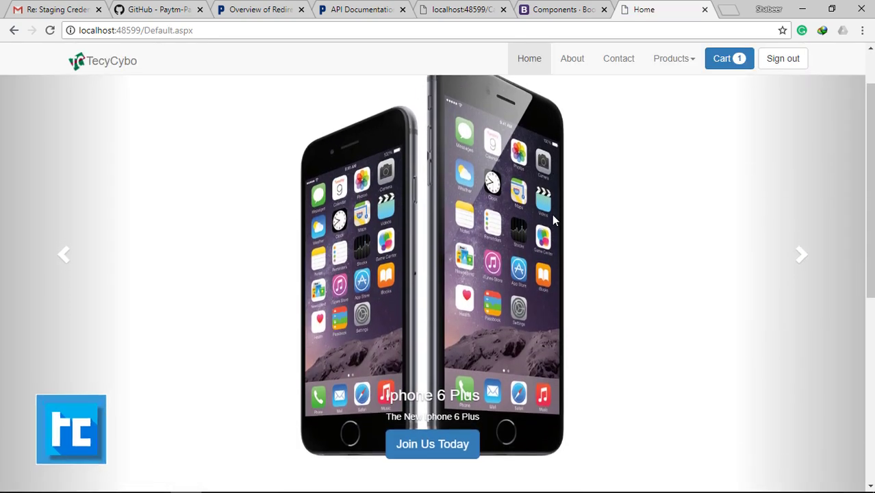